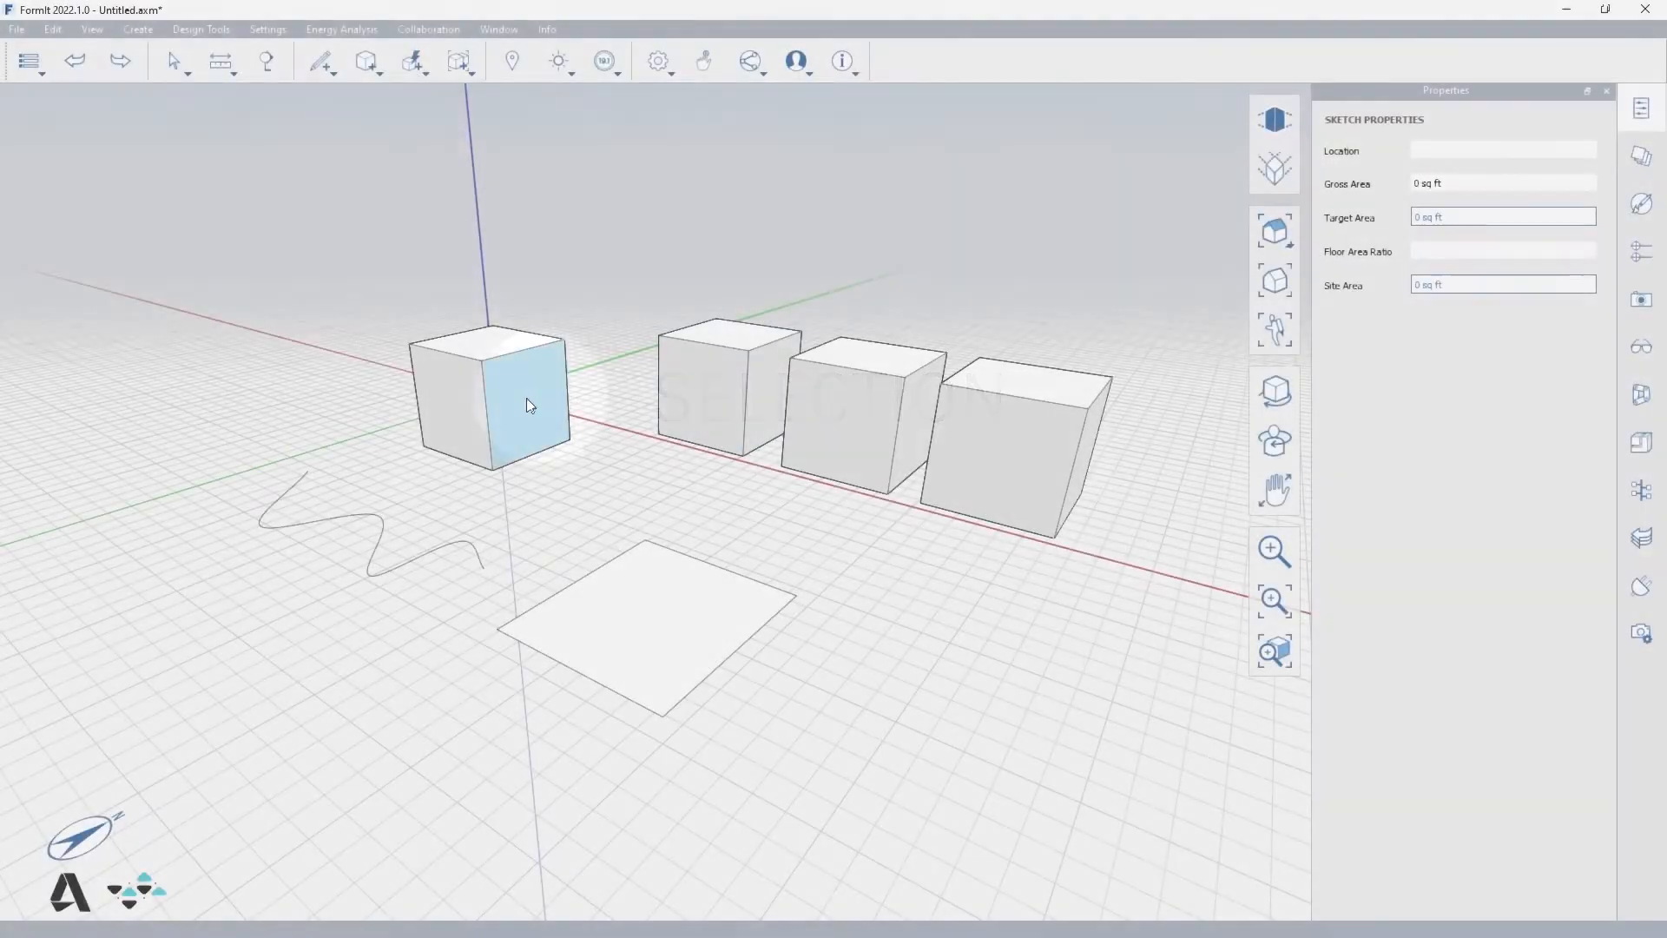
Switch to the Select tool and probe the scene with clicks around the cubes.
click(476, 599)
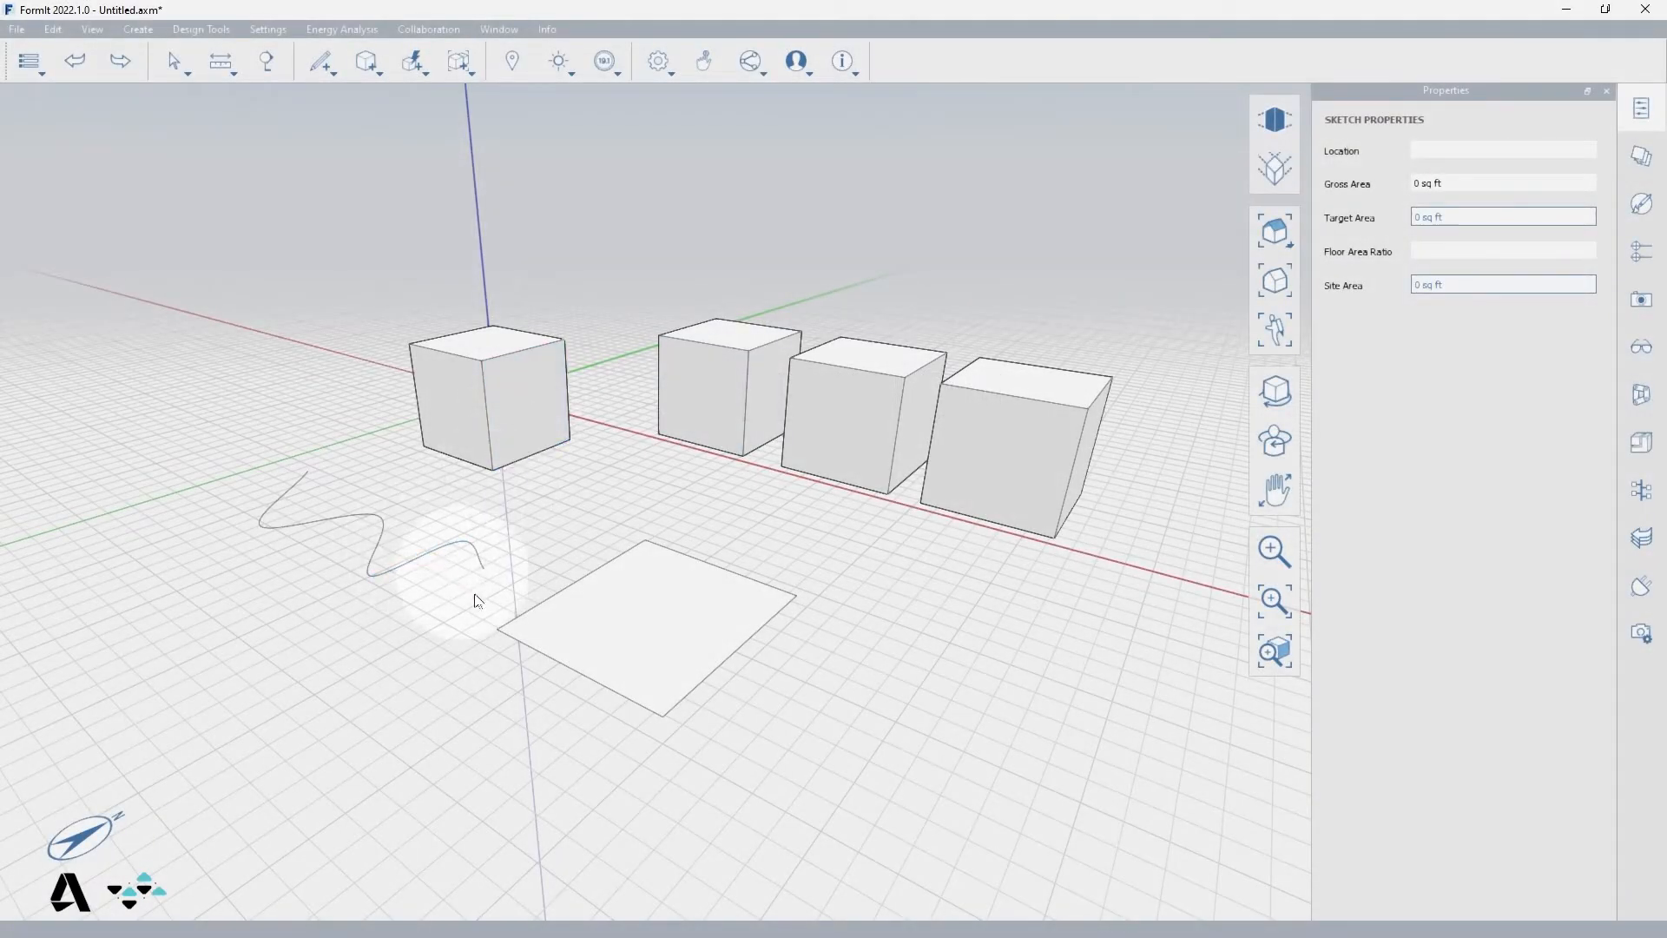
mouse_move(521, 511)
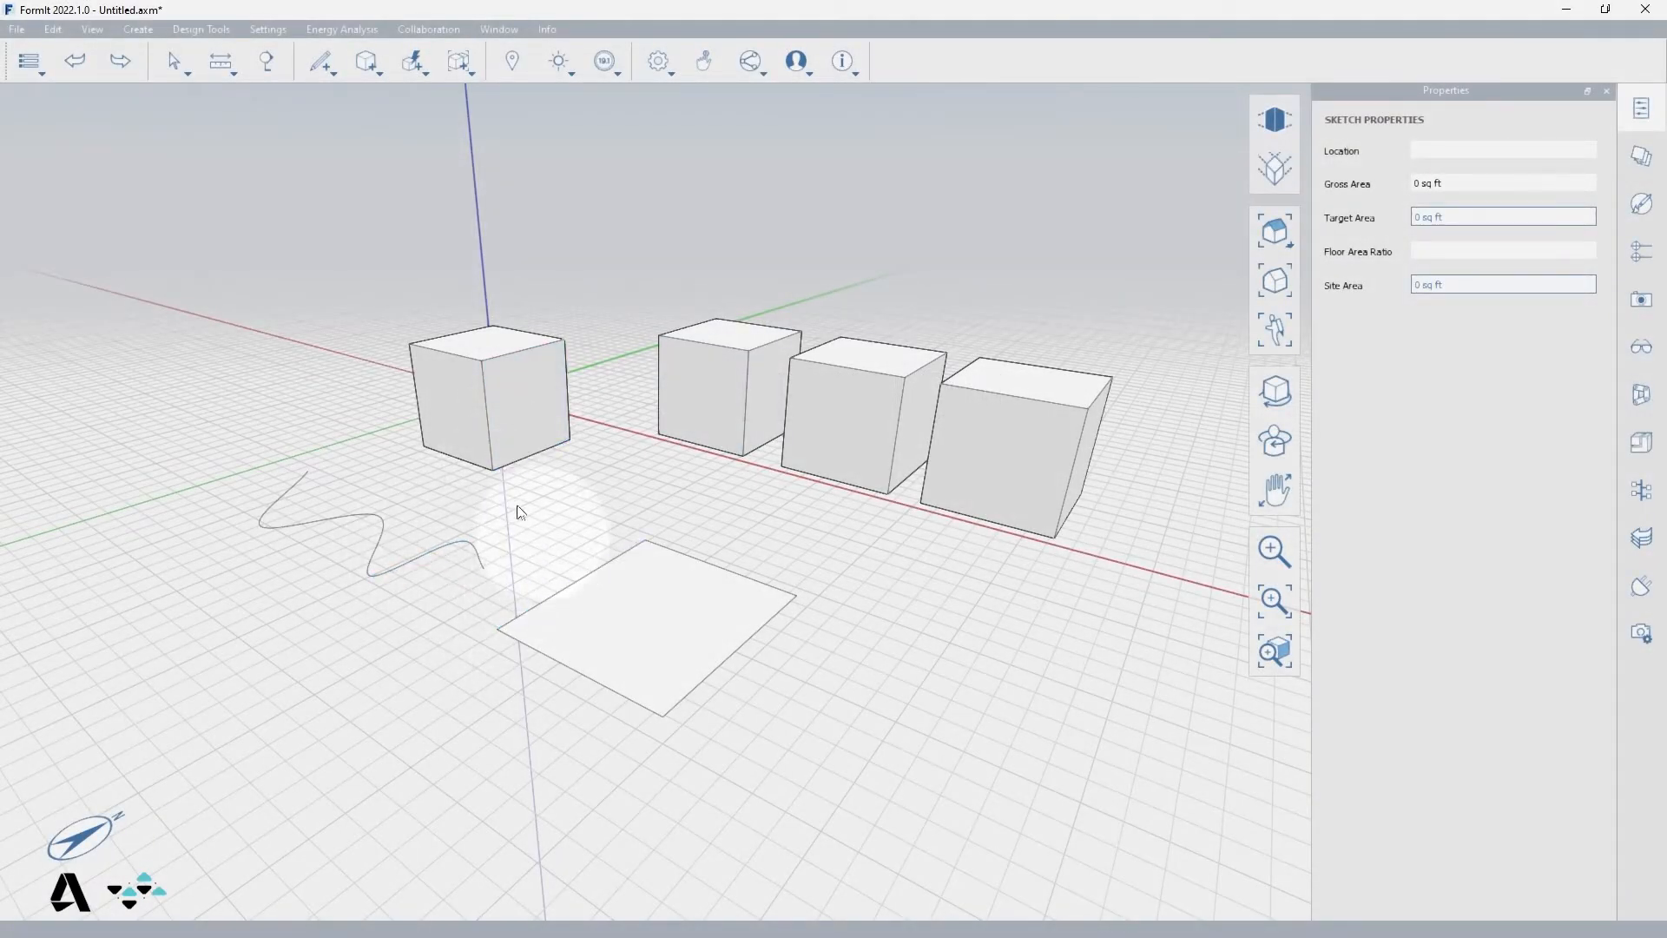
click(455, 431)
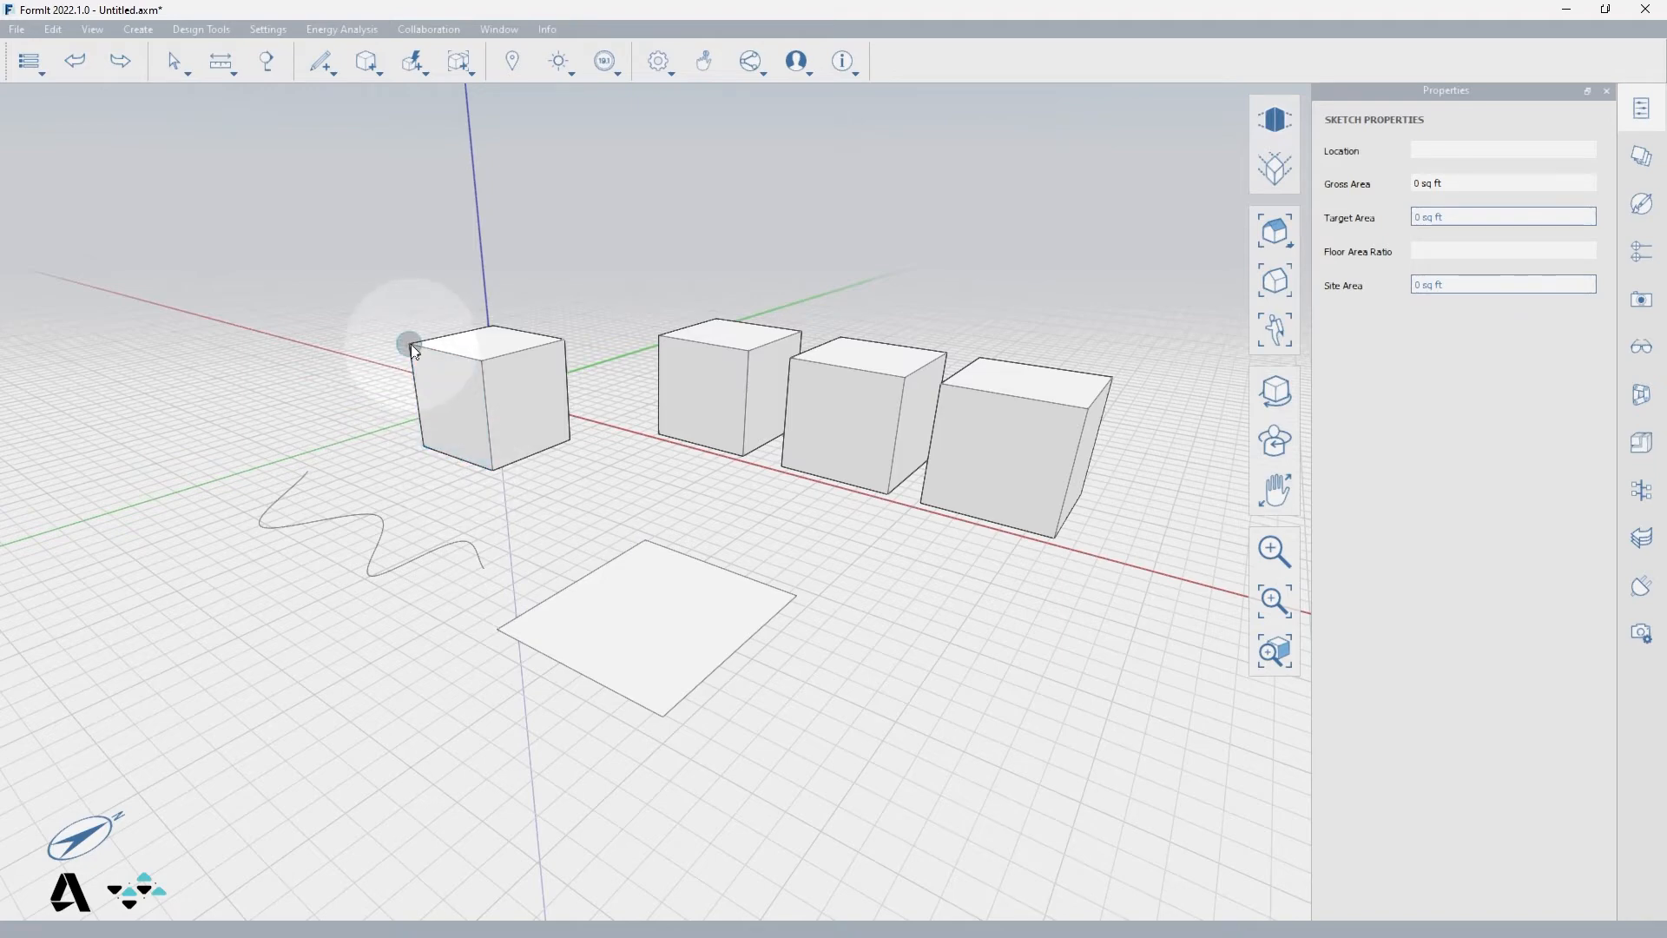
click(267, 30)
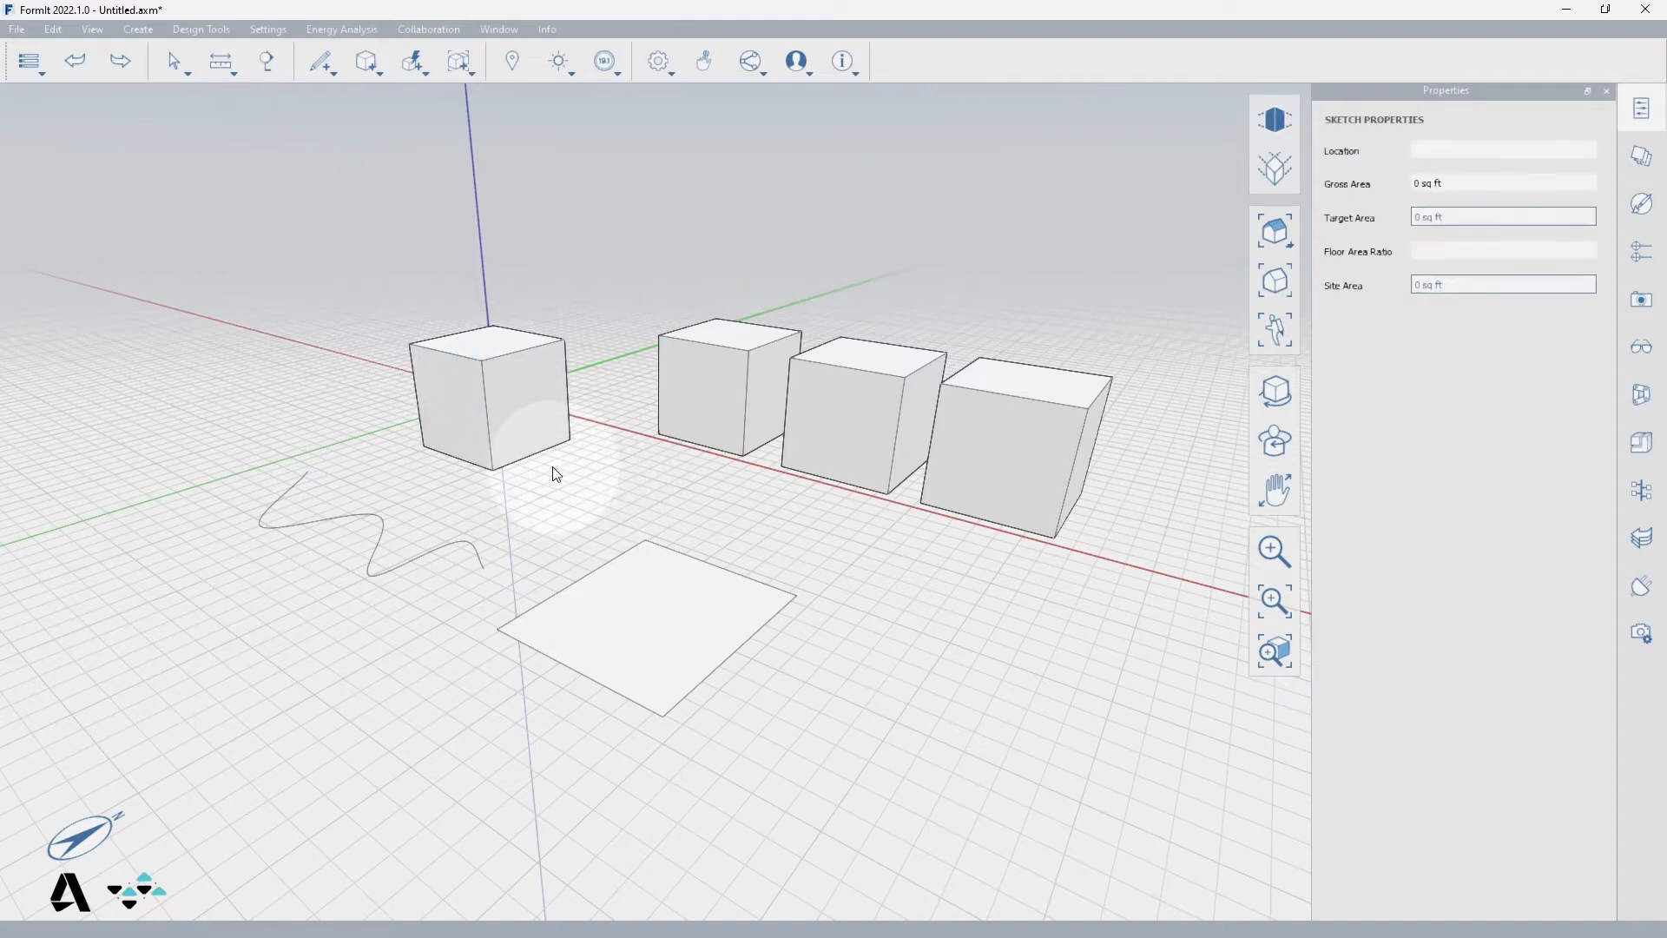
click(486, 415)
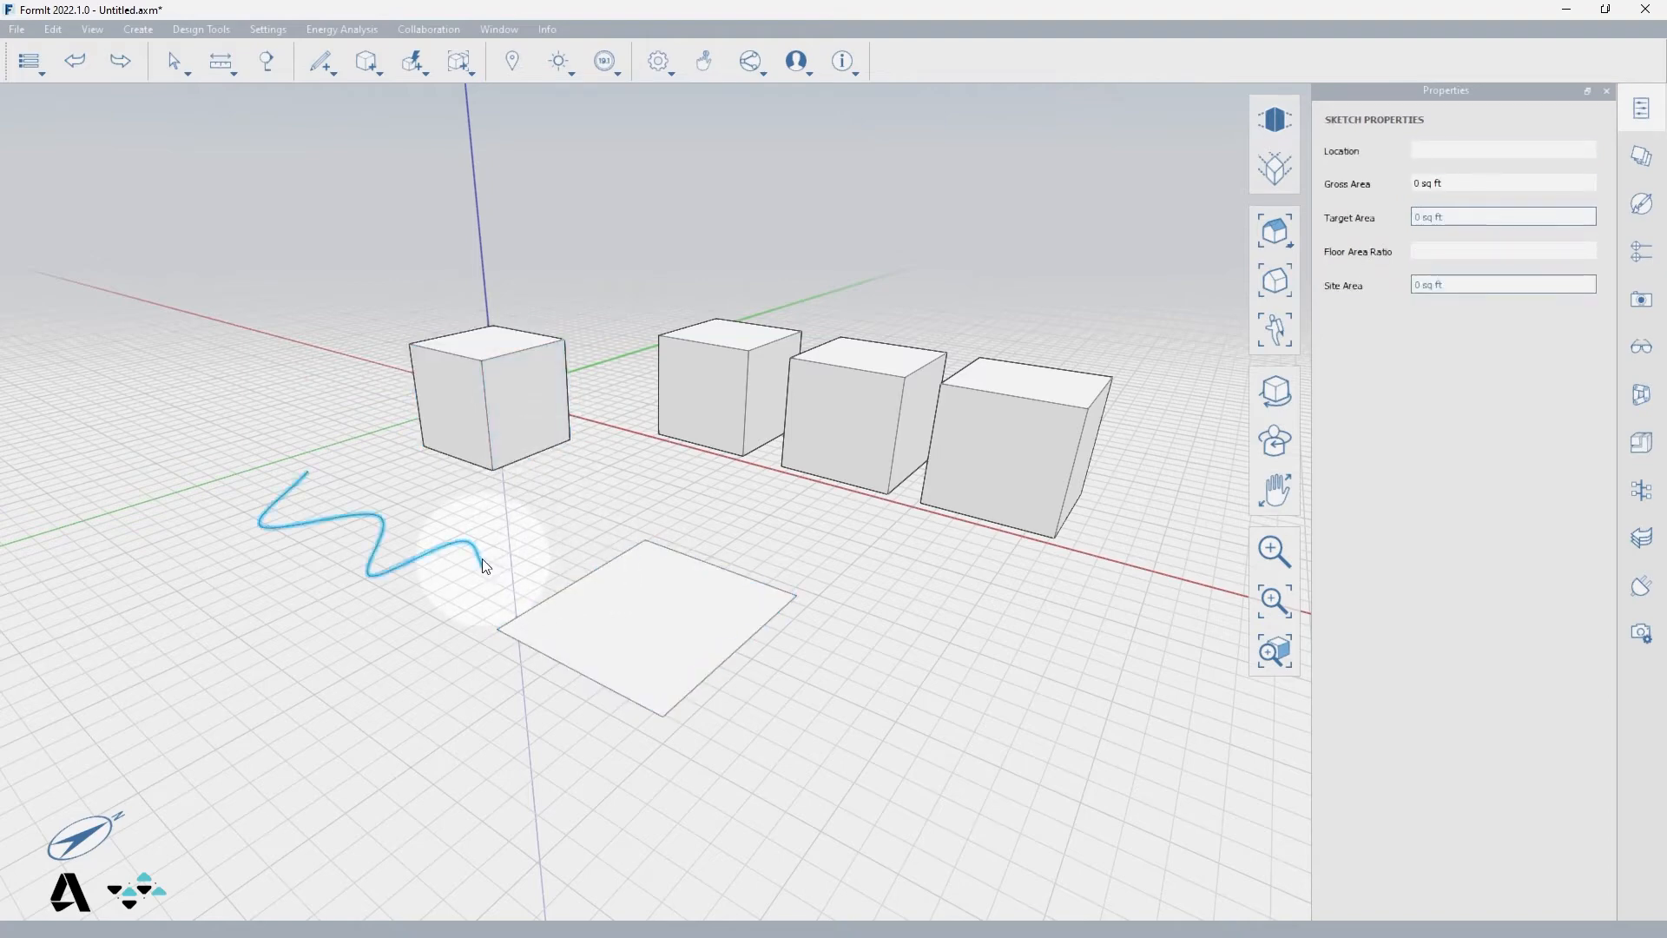
click(490, 399)
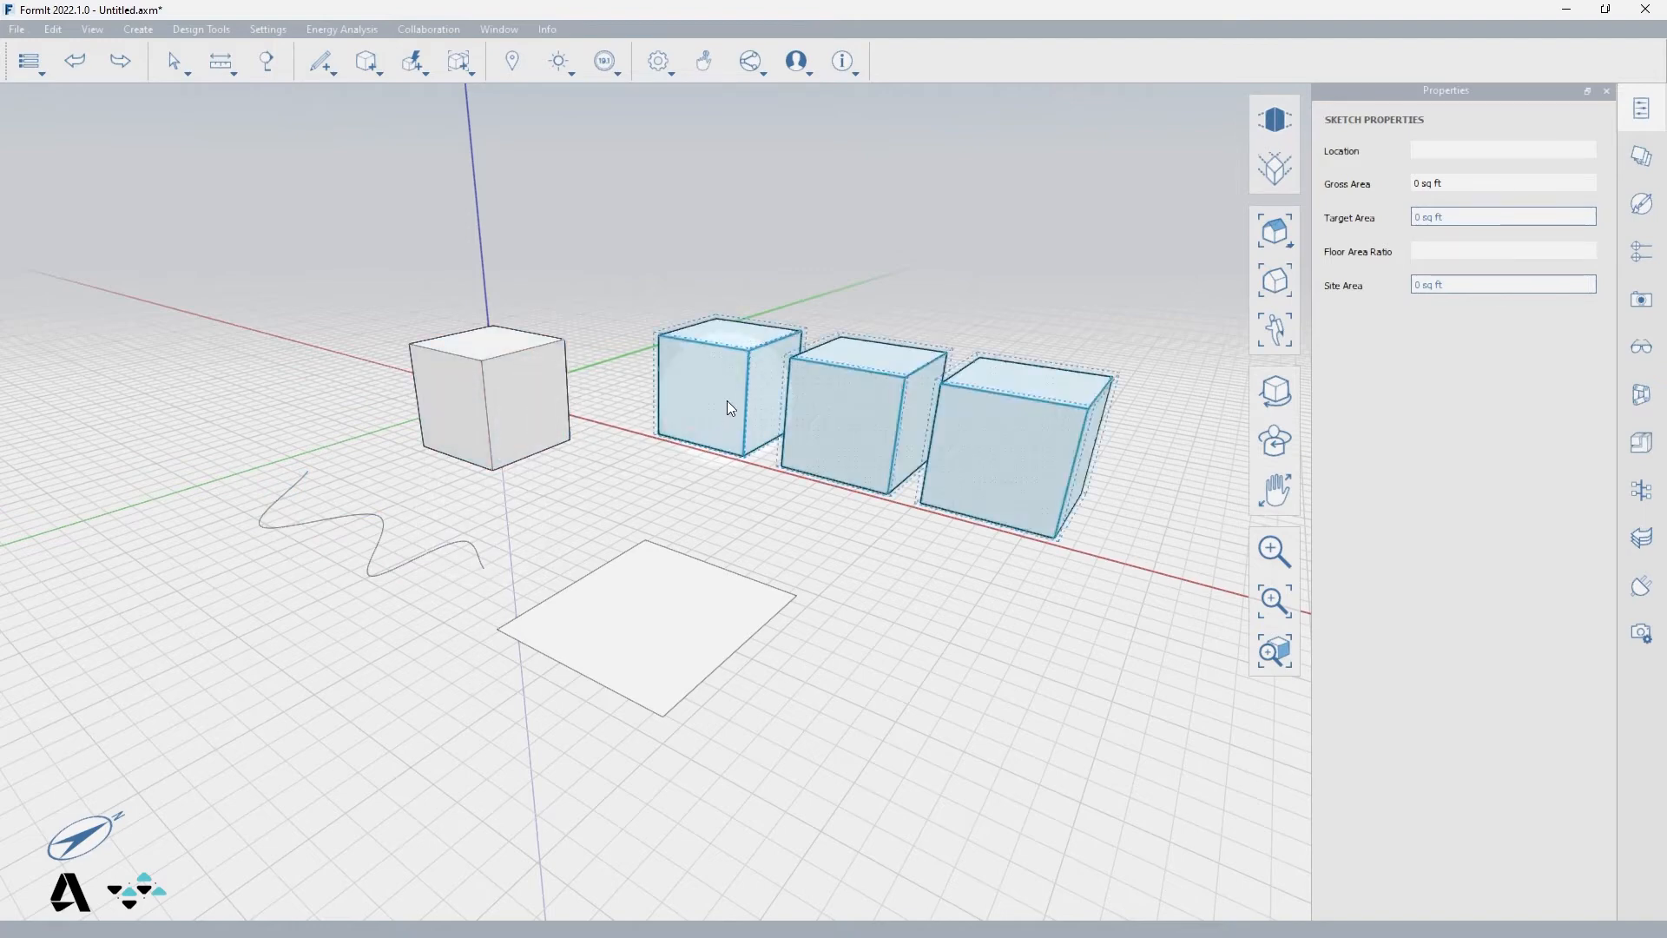
Deselect the three grouped cubes, then select the single left cube as a whole.
click(616, 492)
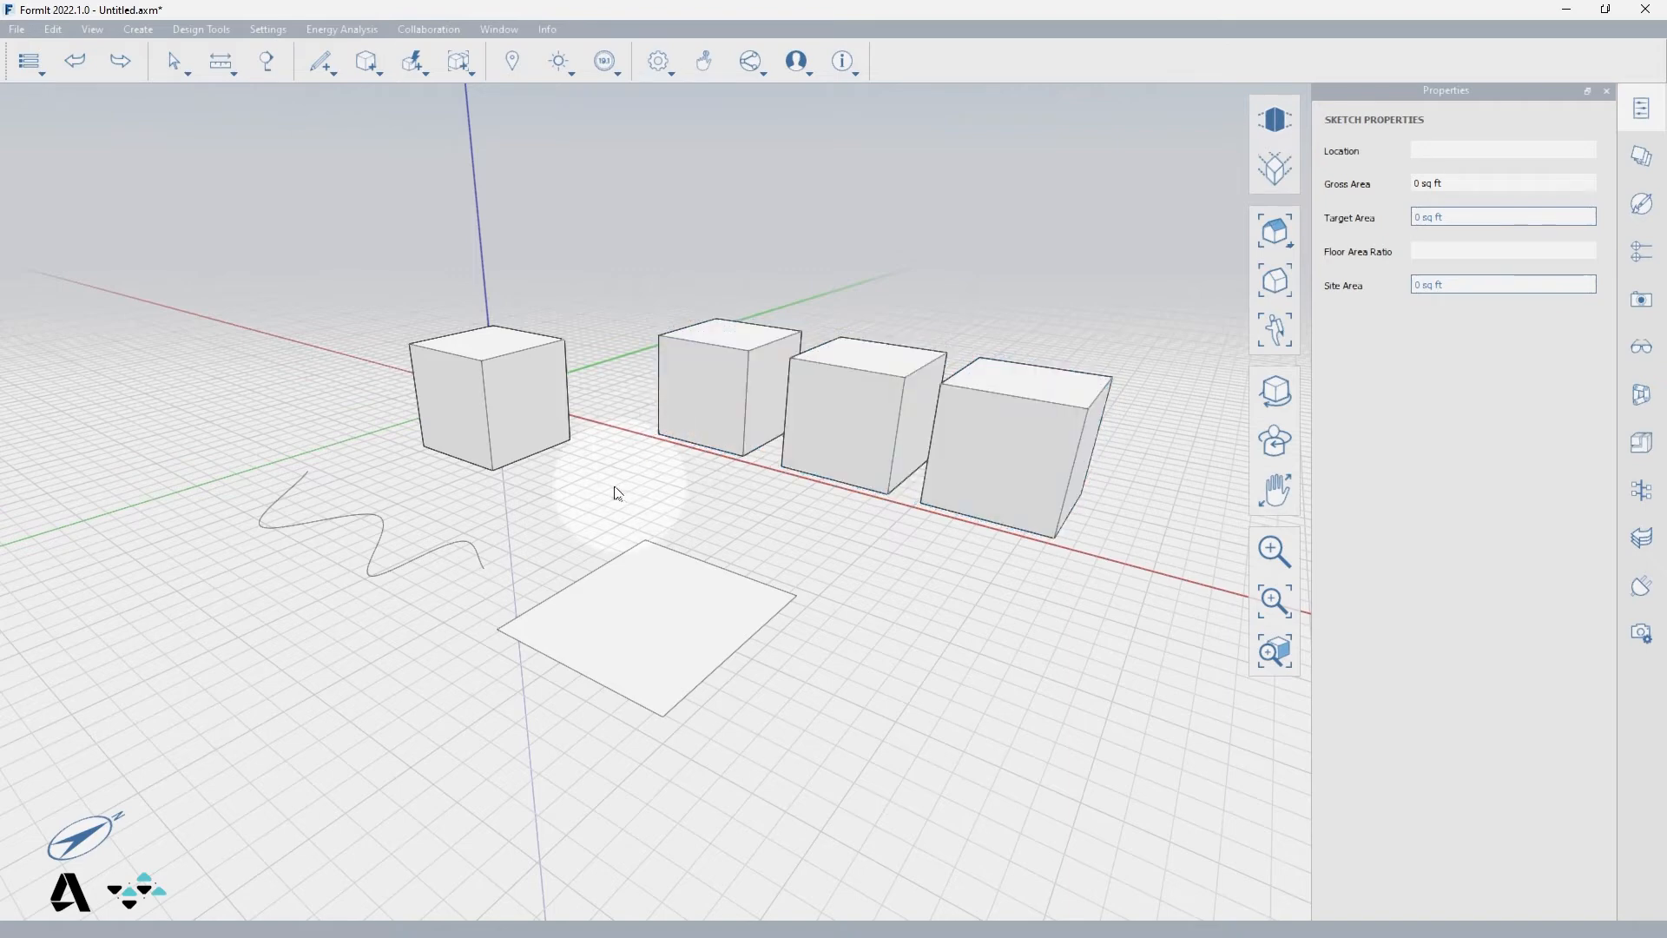
click(487, 400)
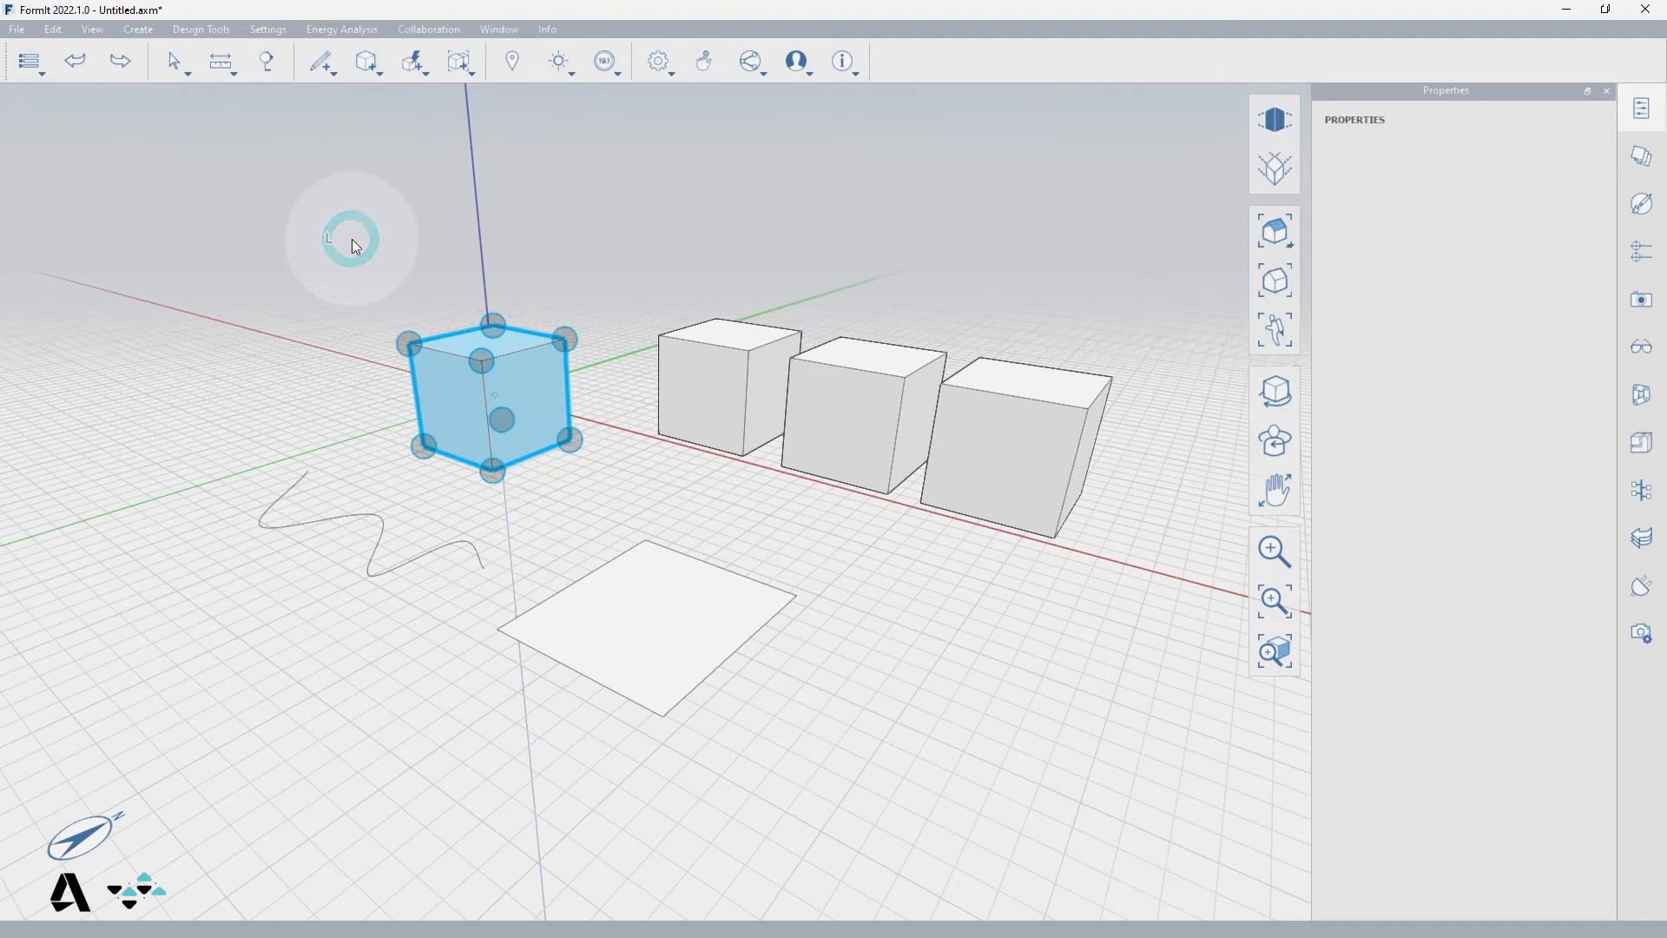
mouse_move(479, 341)
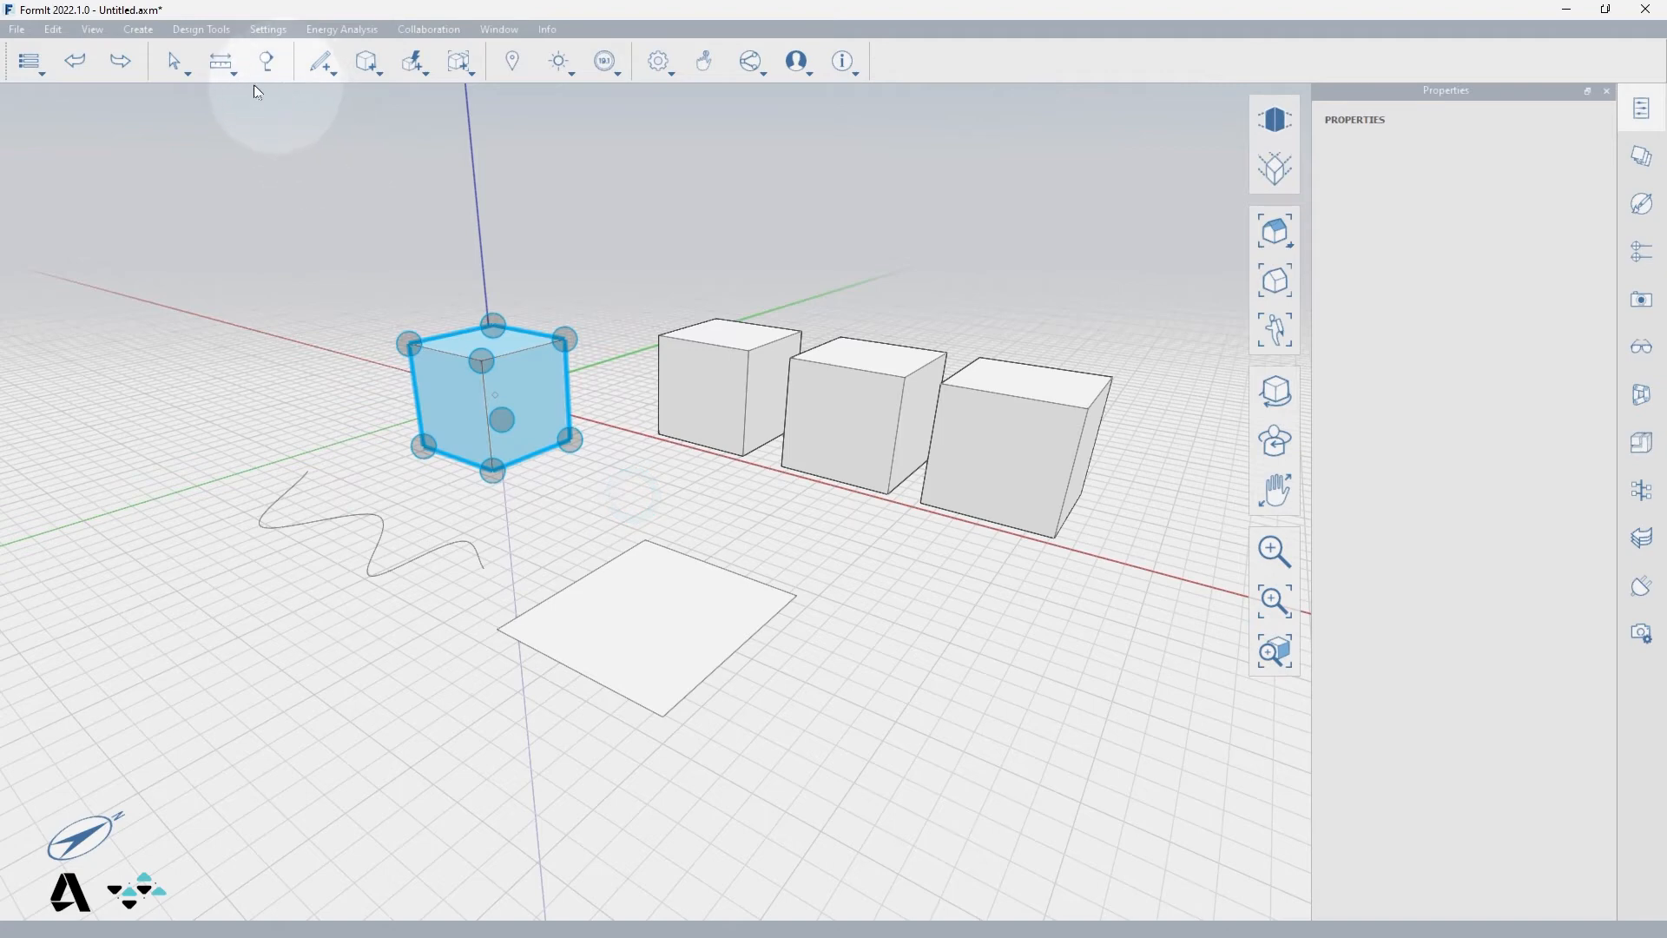
Restrict the area-selection filter to Edges only and window-select the left cube's edges.
click(188, 60)
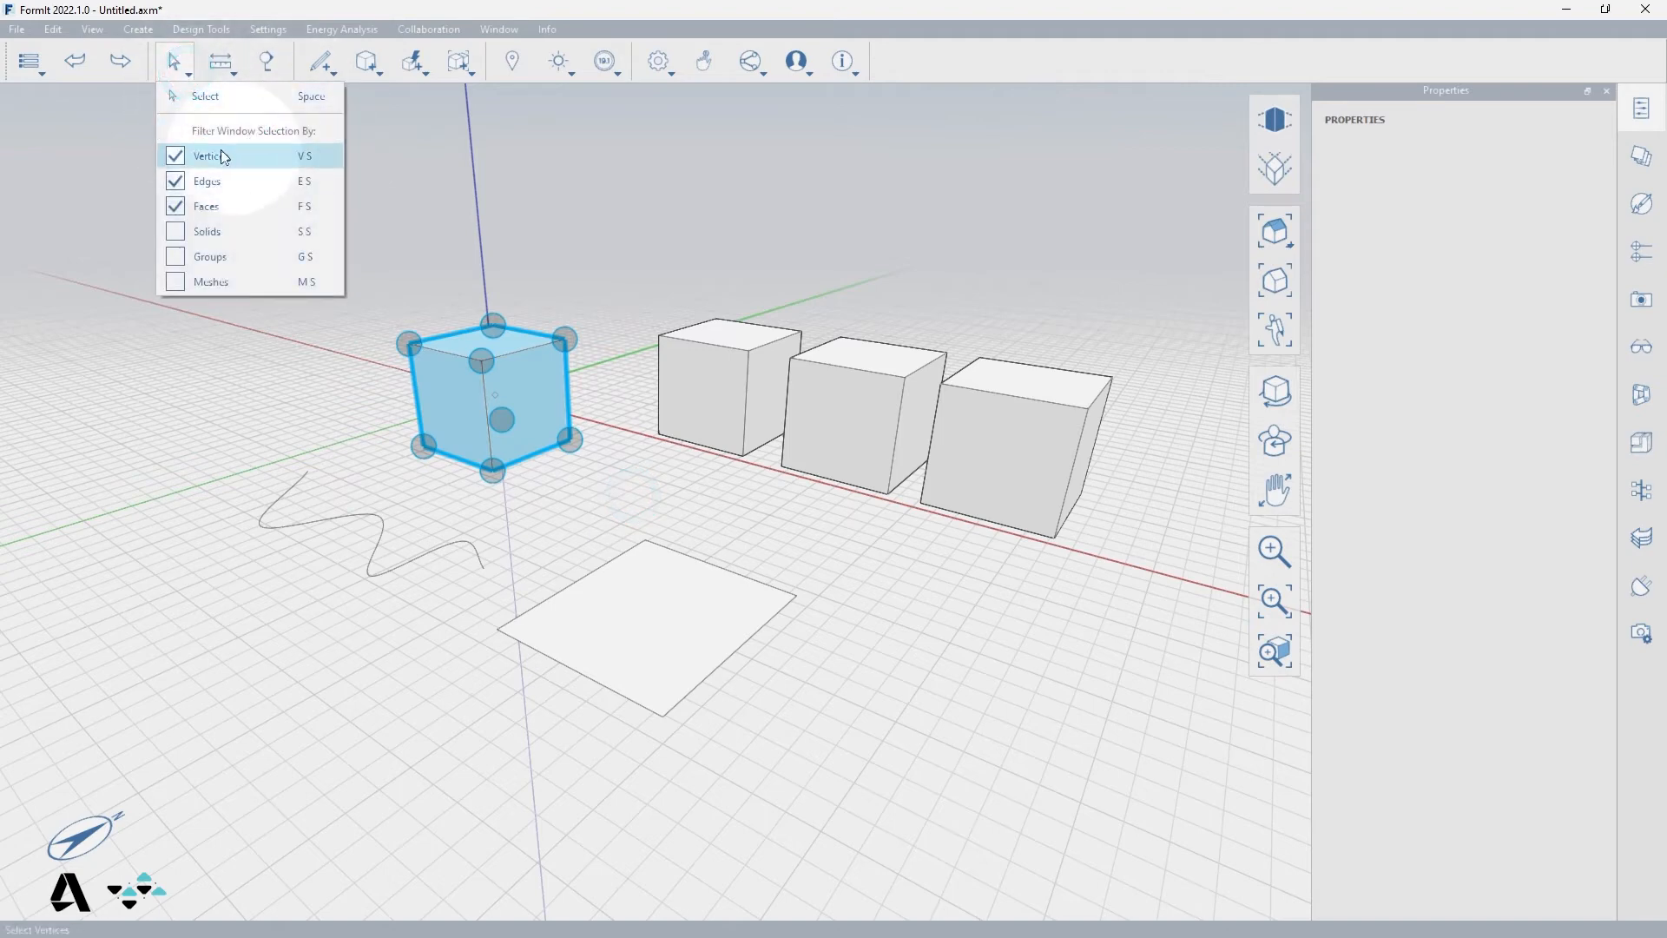
click(176, 155)
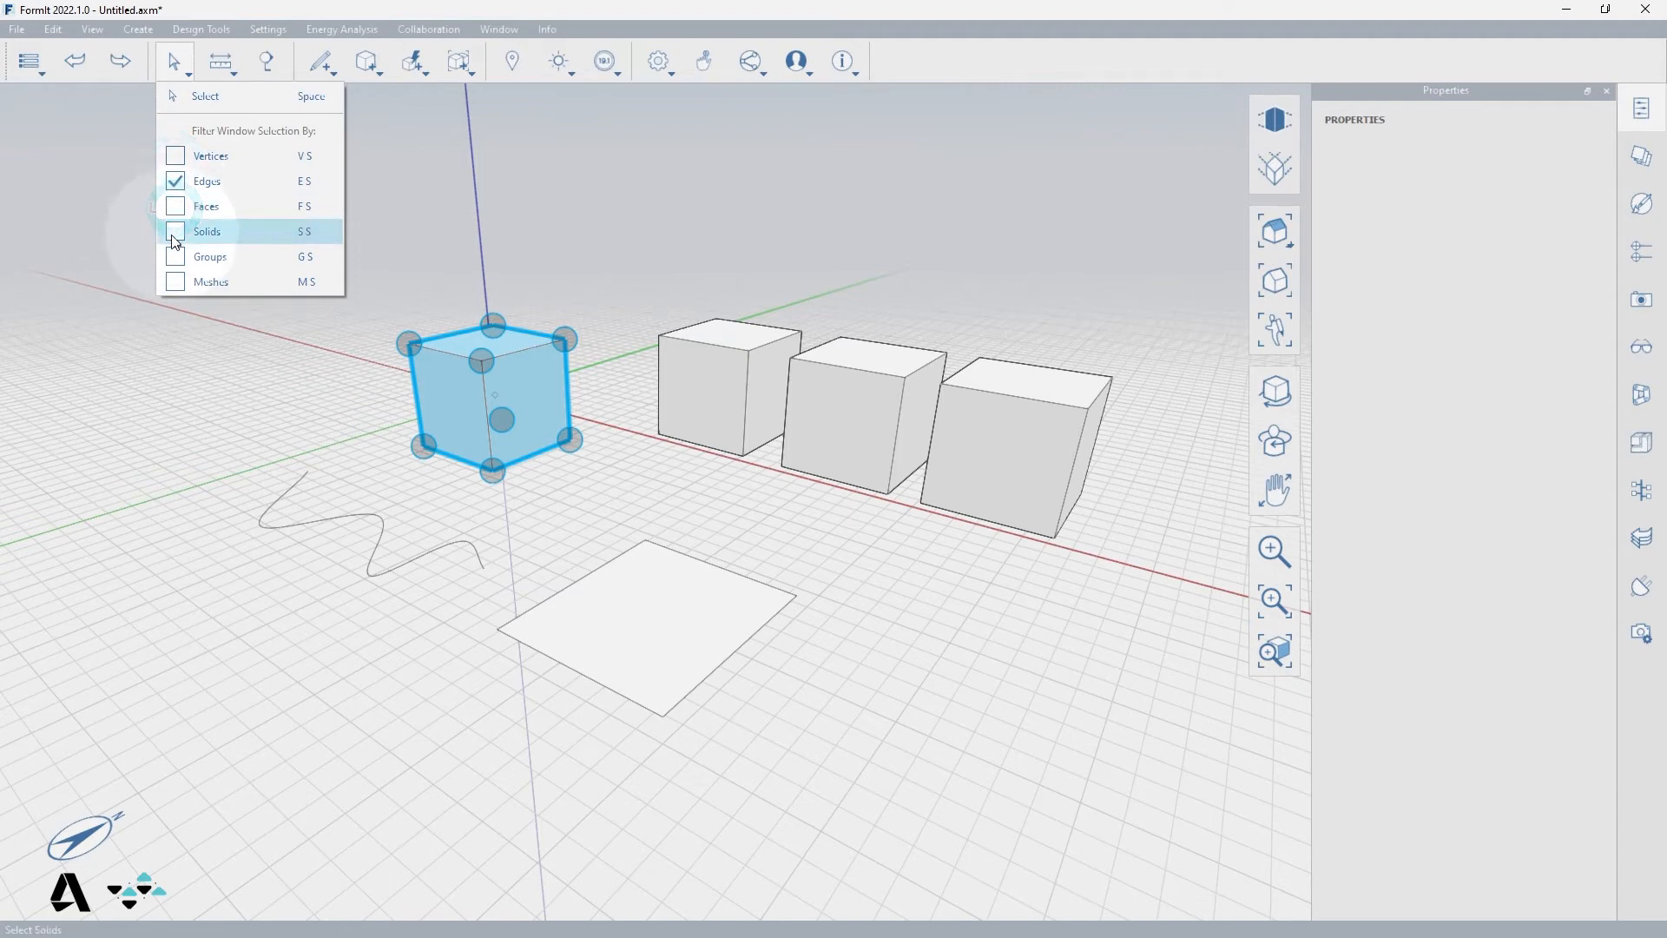
click(173, 181)
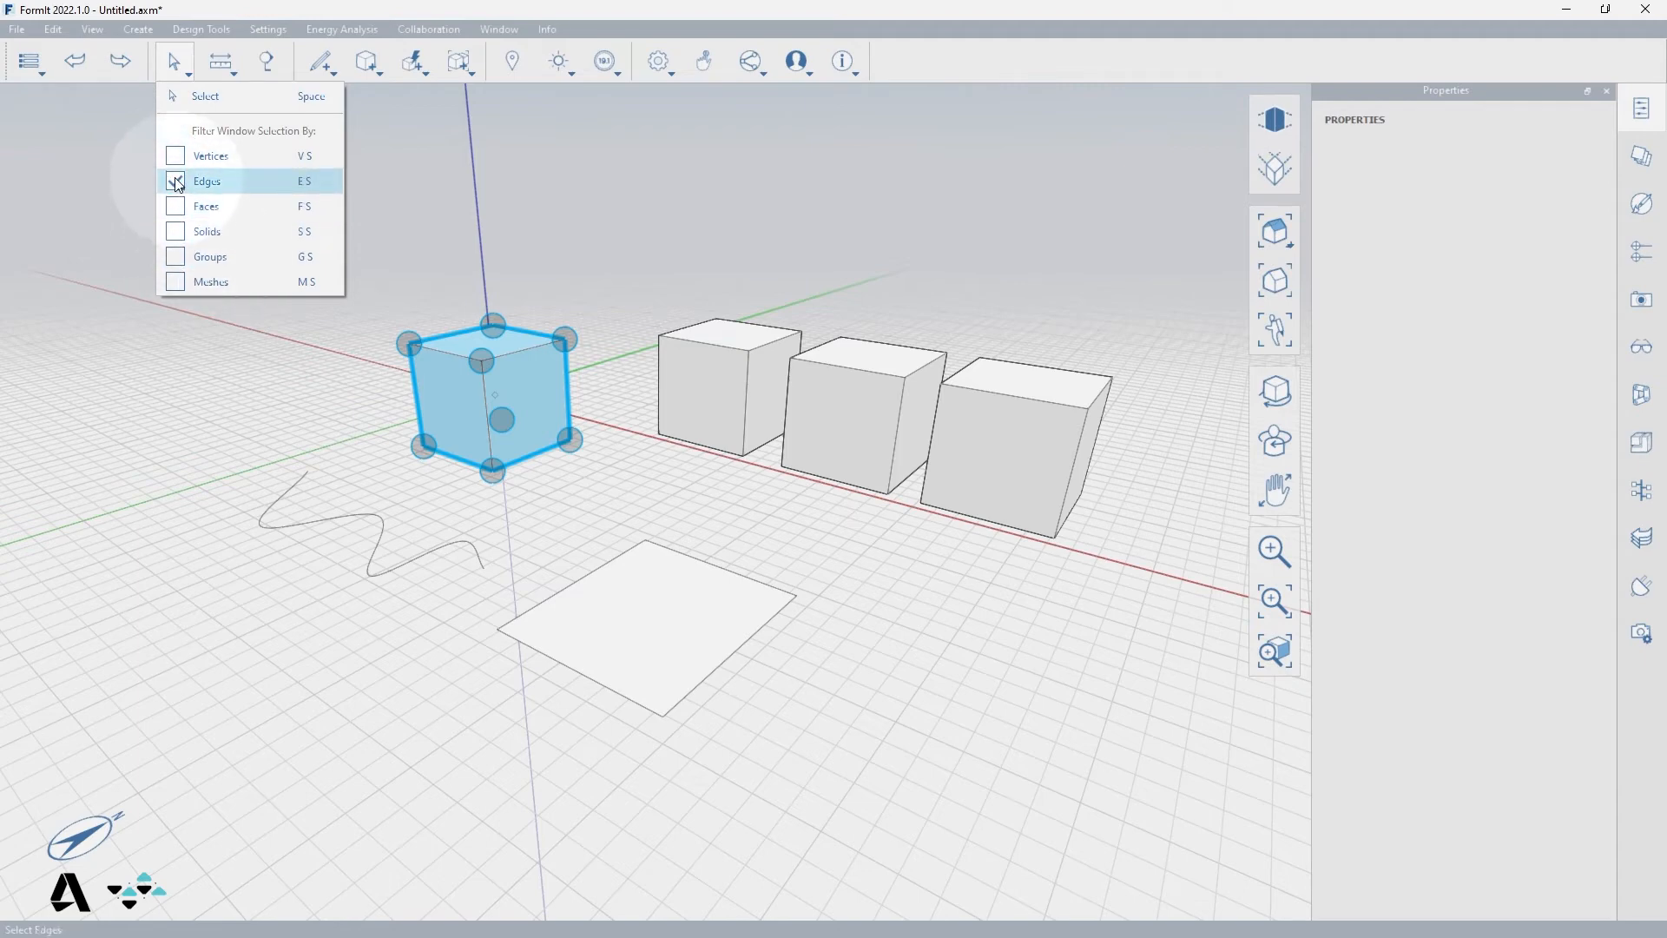
click(175, 180)
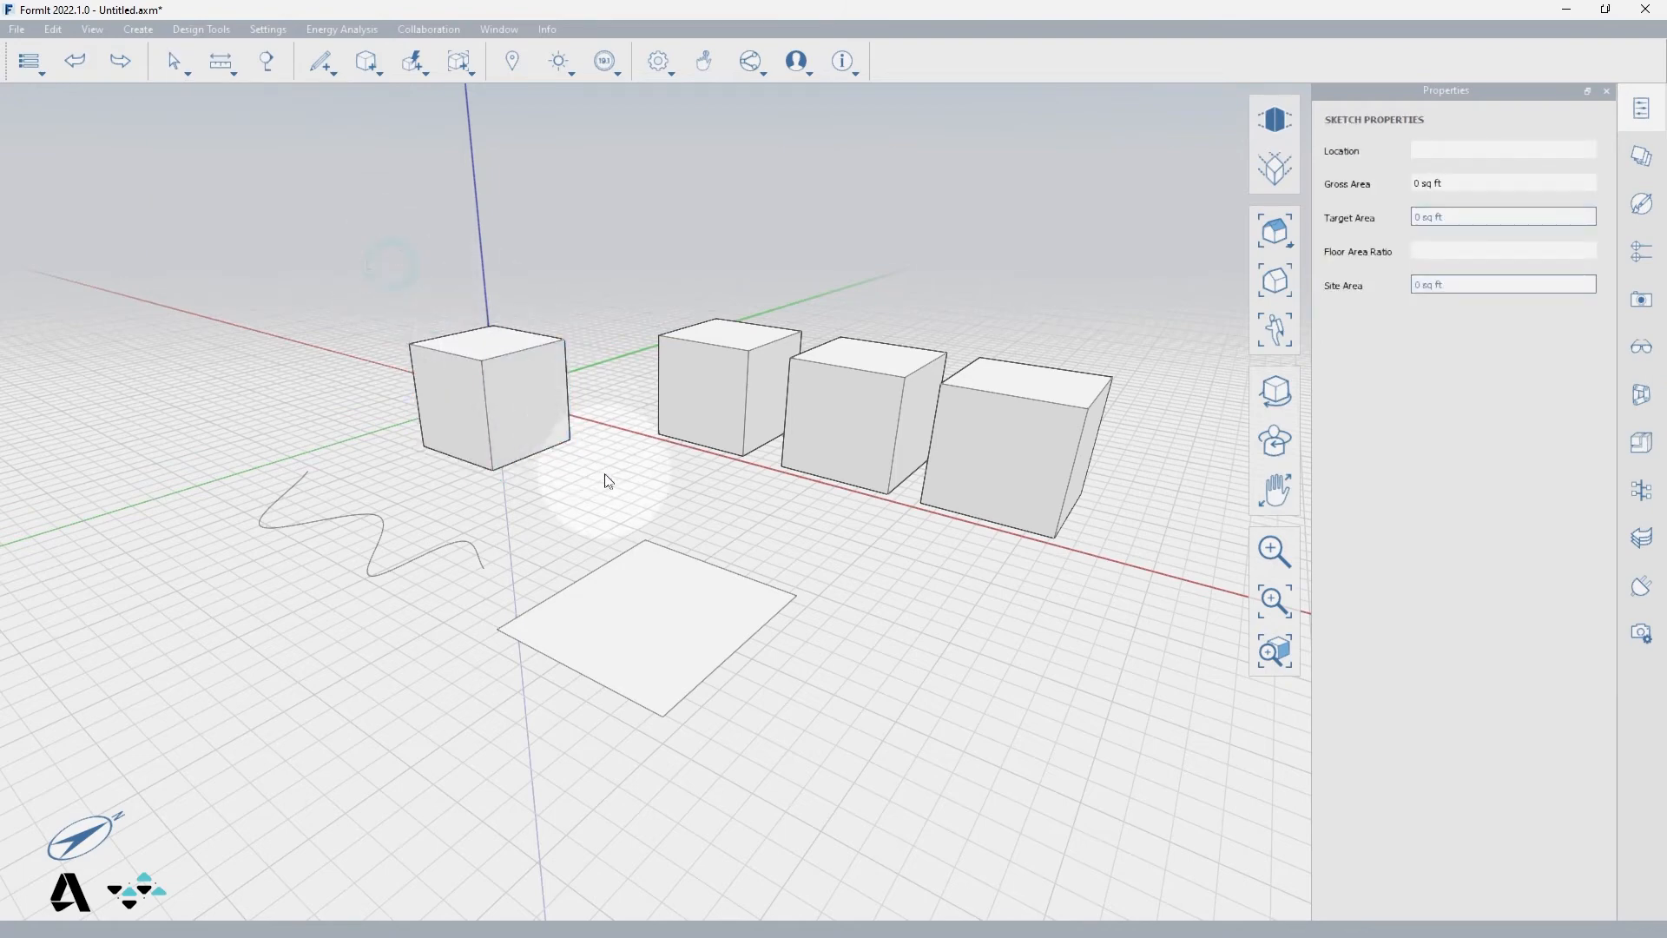
click(485, 399)
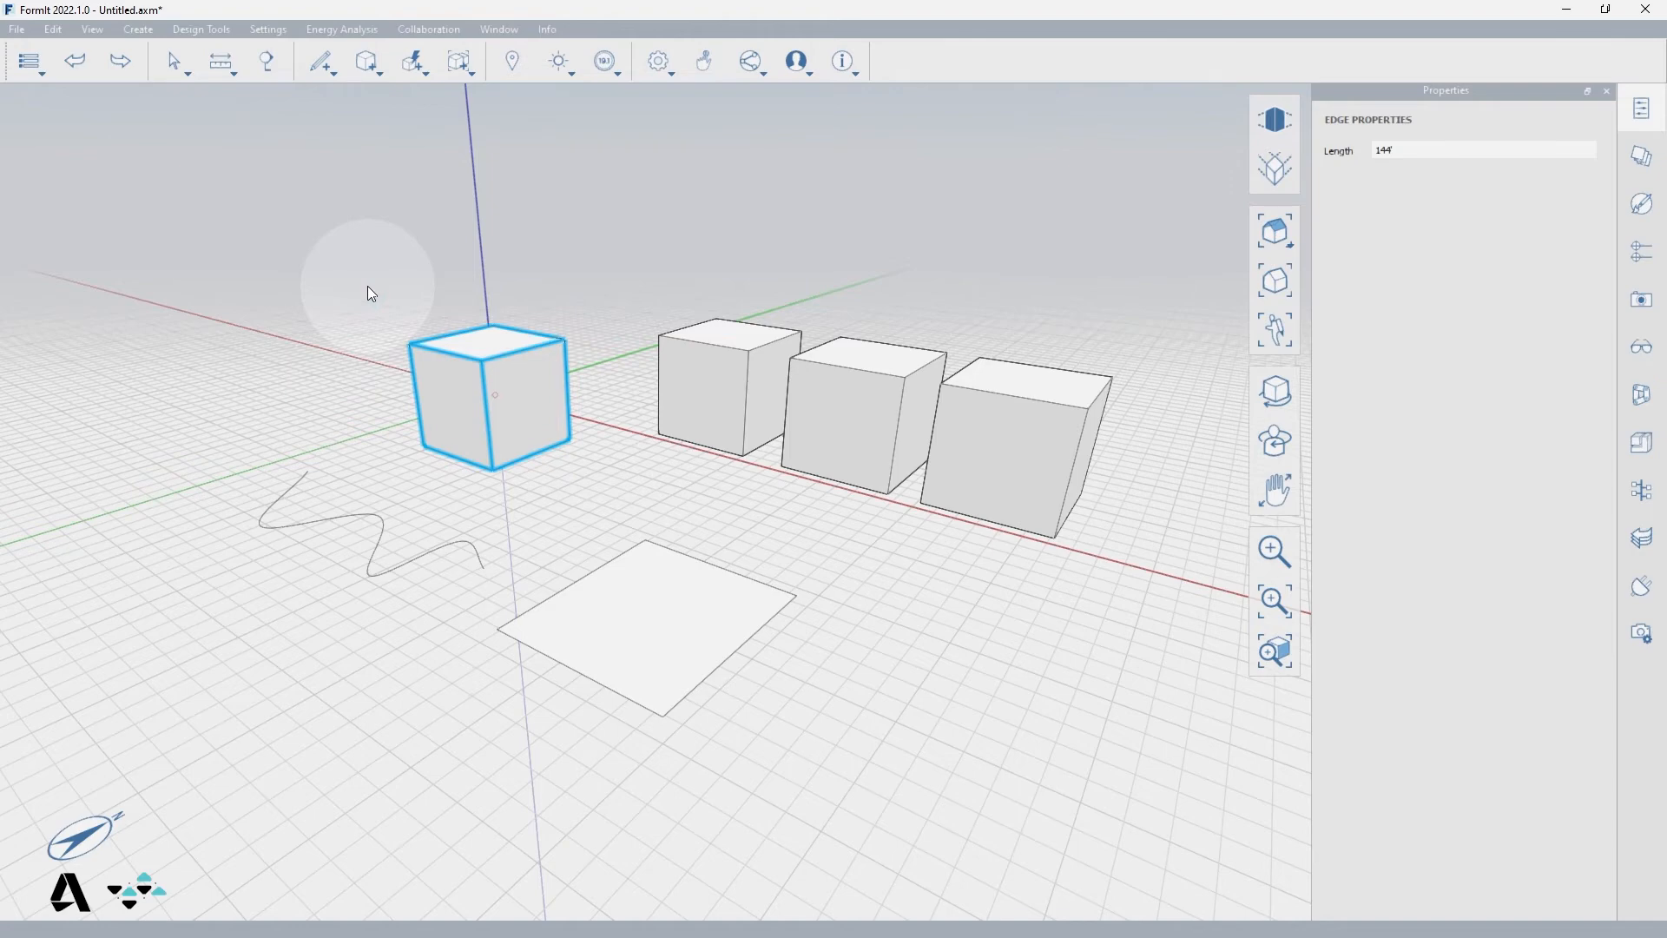
Recheck the filter, briefly re-enabling Vertices, then leave only Edges active.
click(172, 61)
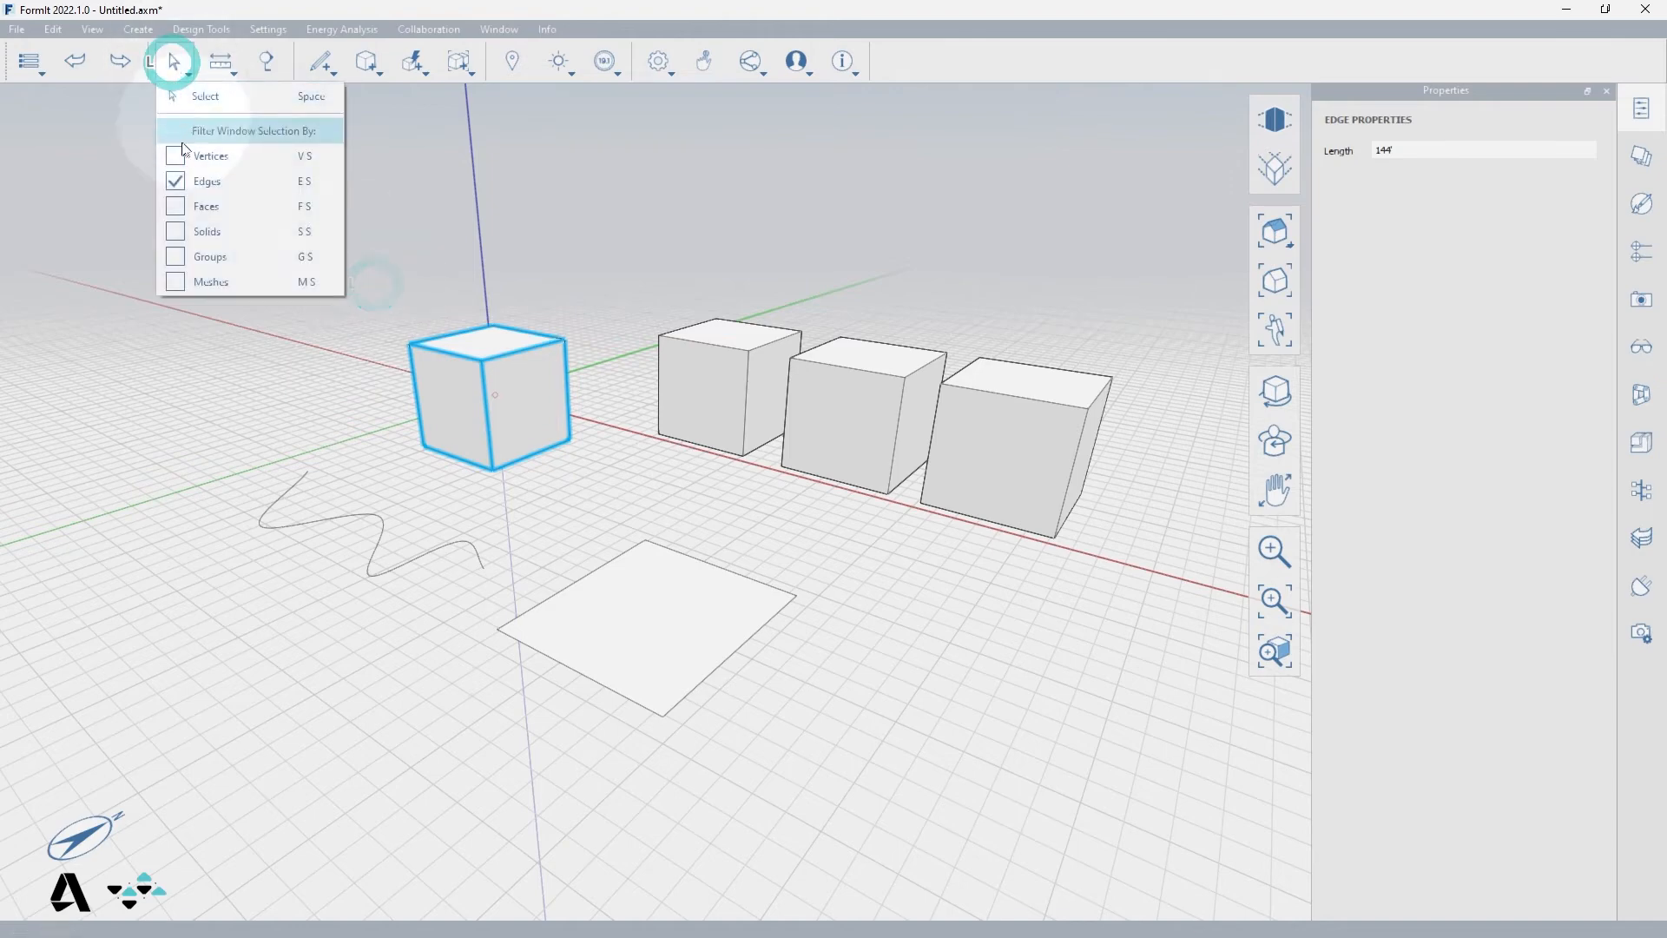
click(175, 155)
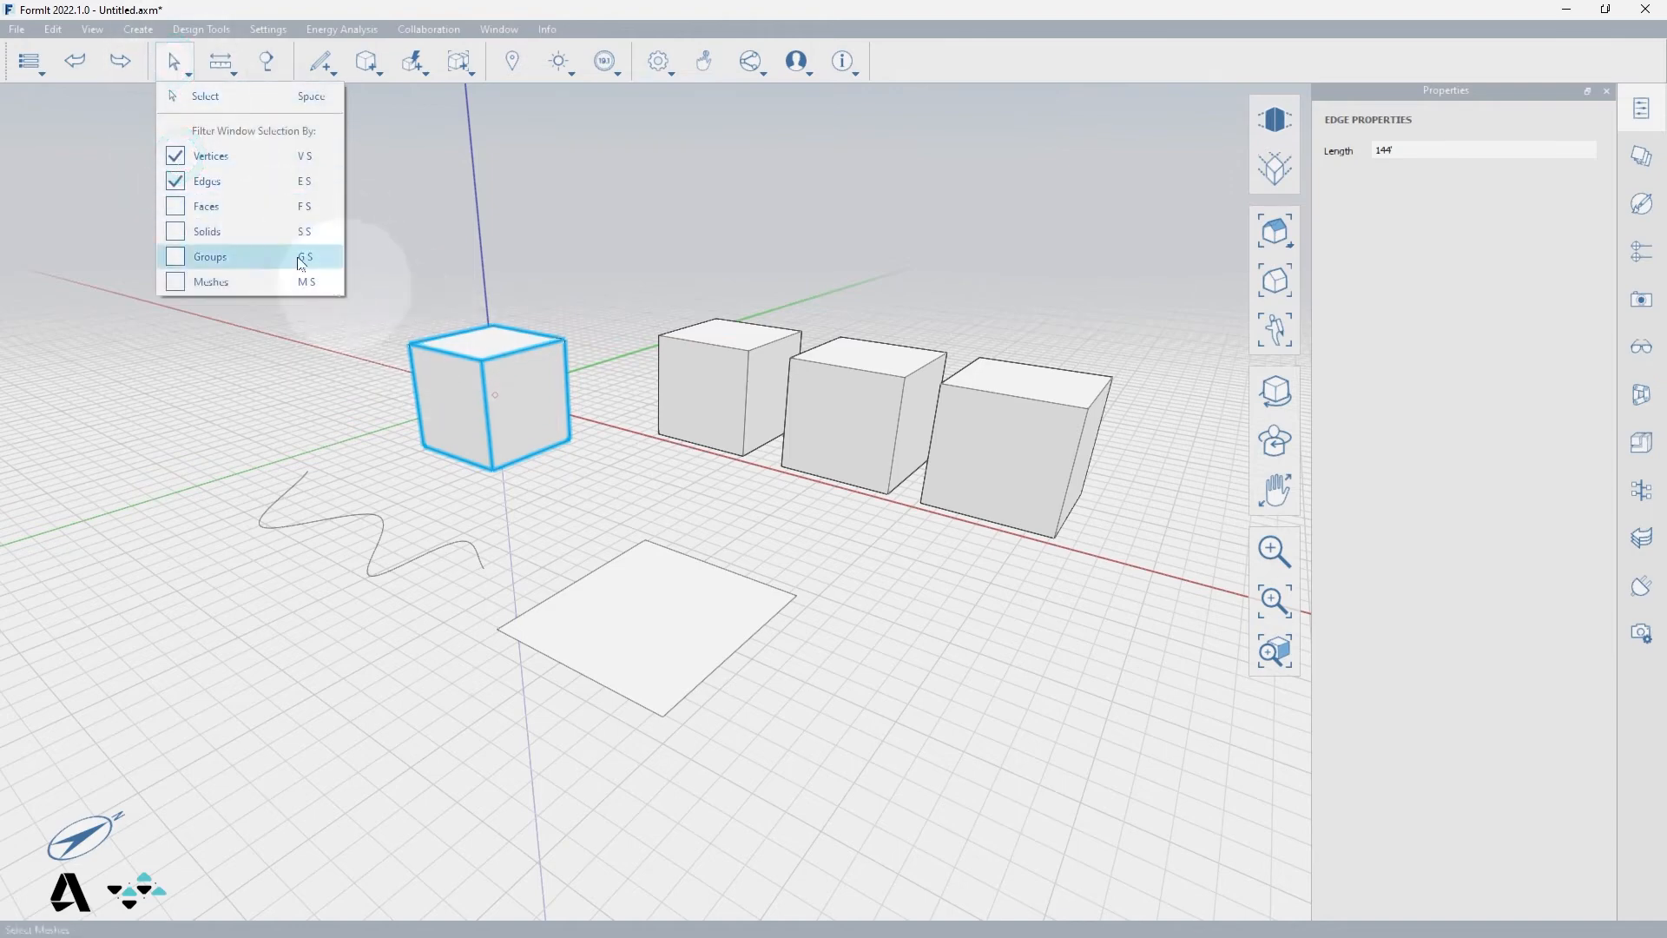
click(176, 155)
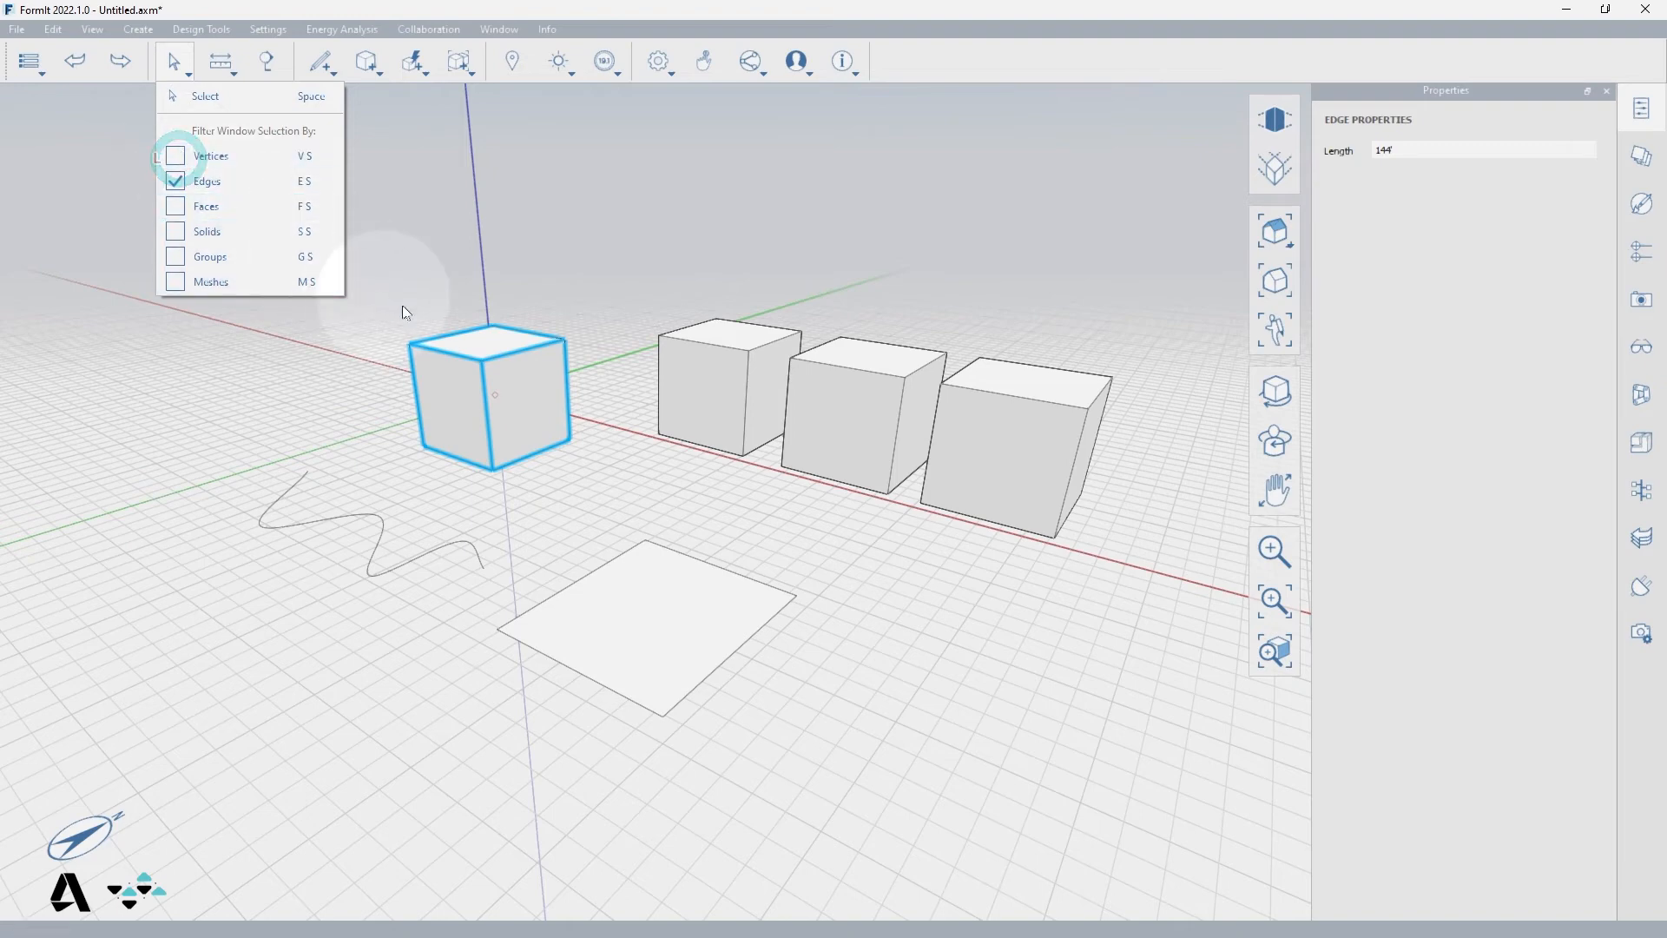
click(1641, 592)
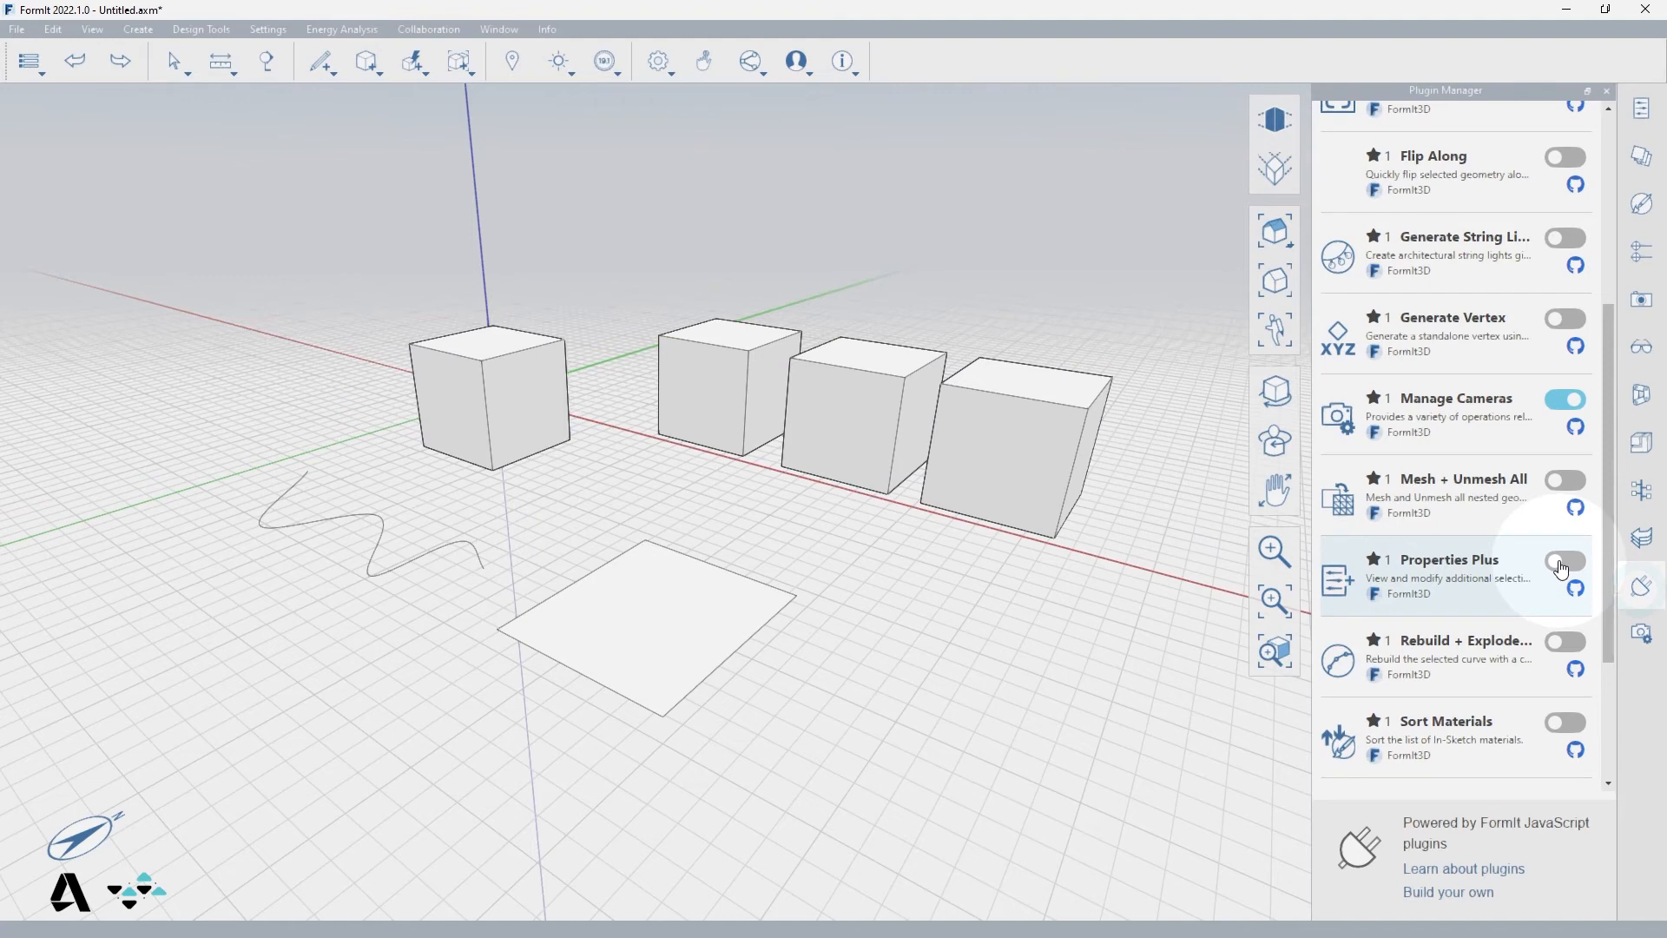
Enable Properties Plus and confirm it reports the left cube's 12 edges, then its single body.
click(1564, 561)
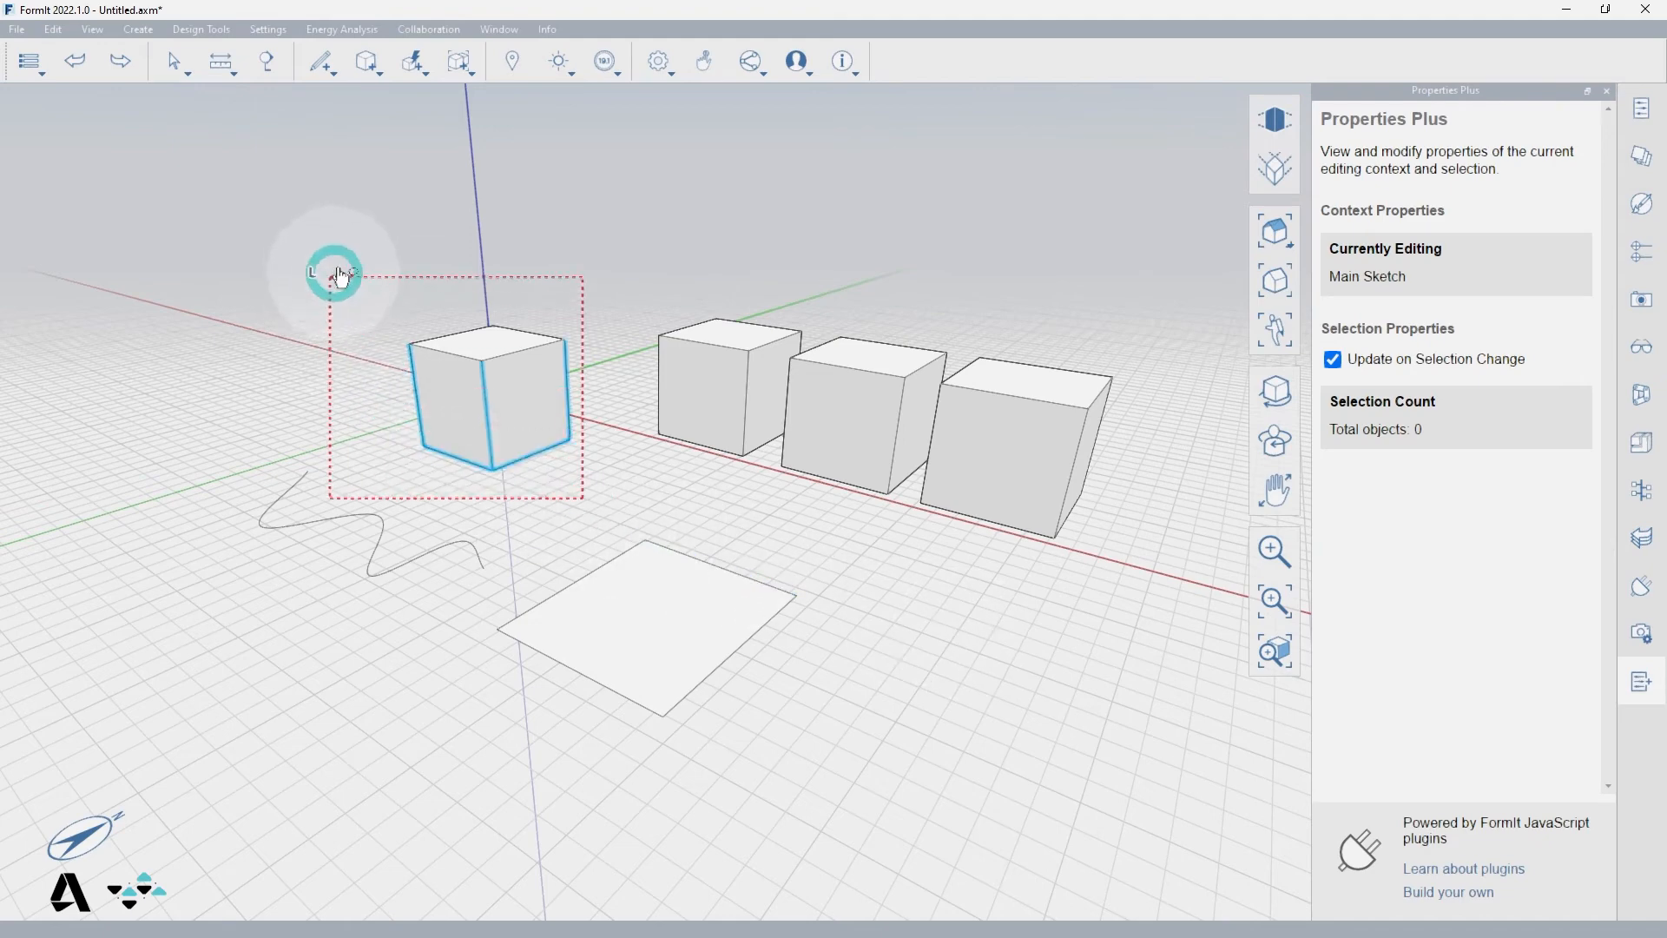
click(485, 395)
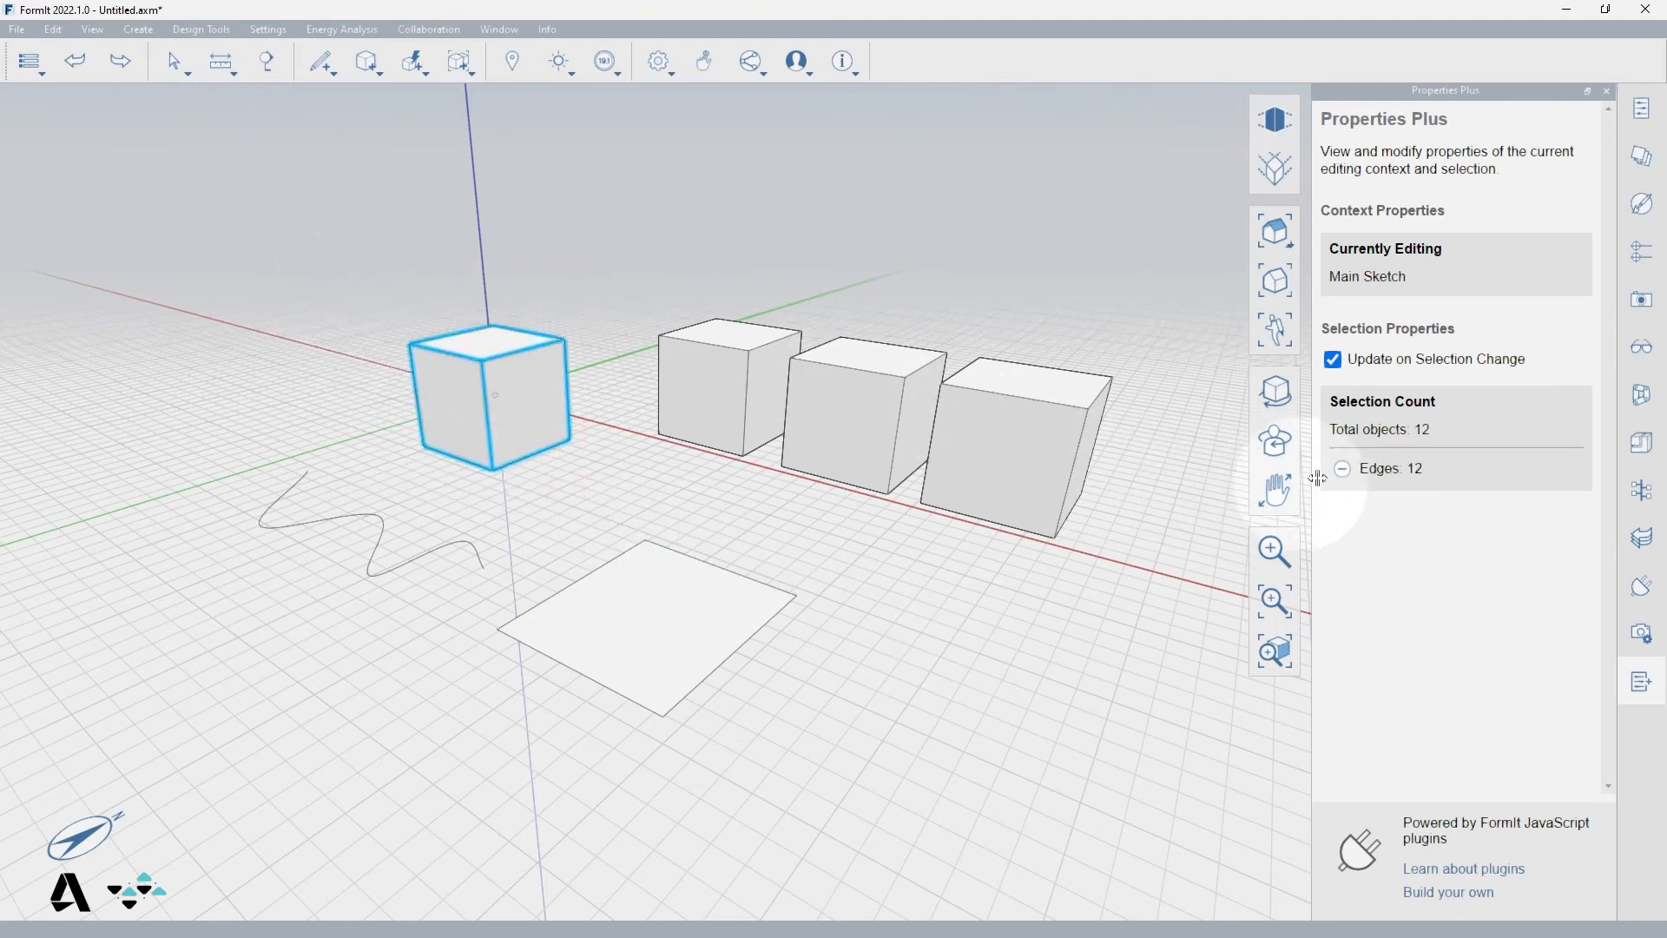
click(192, 62)
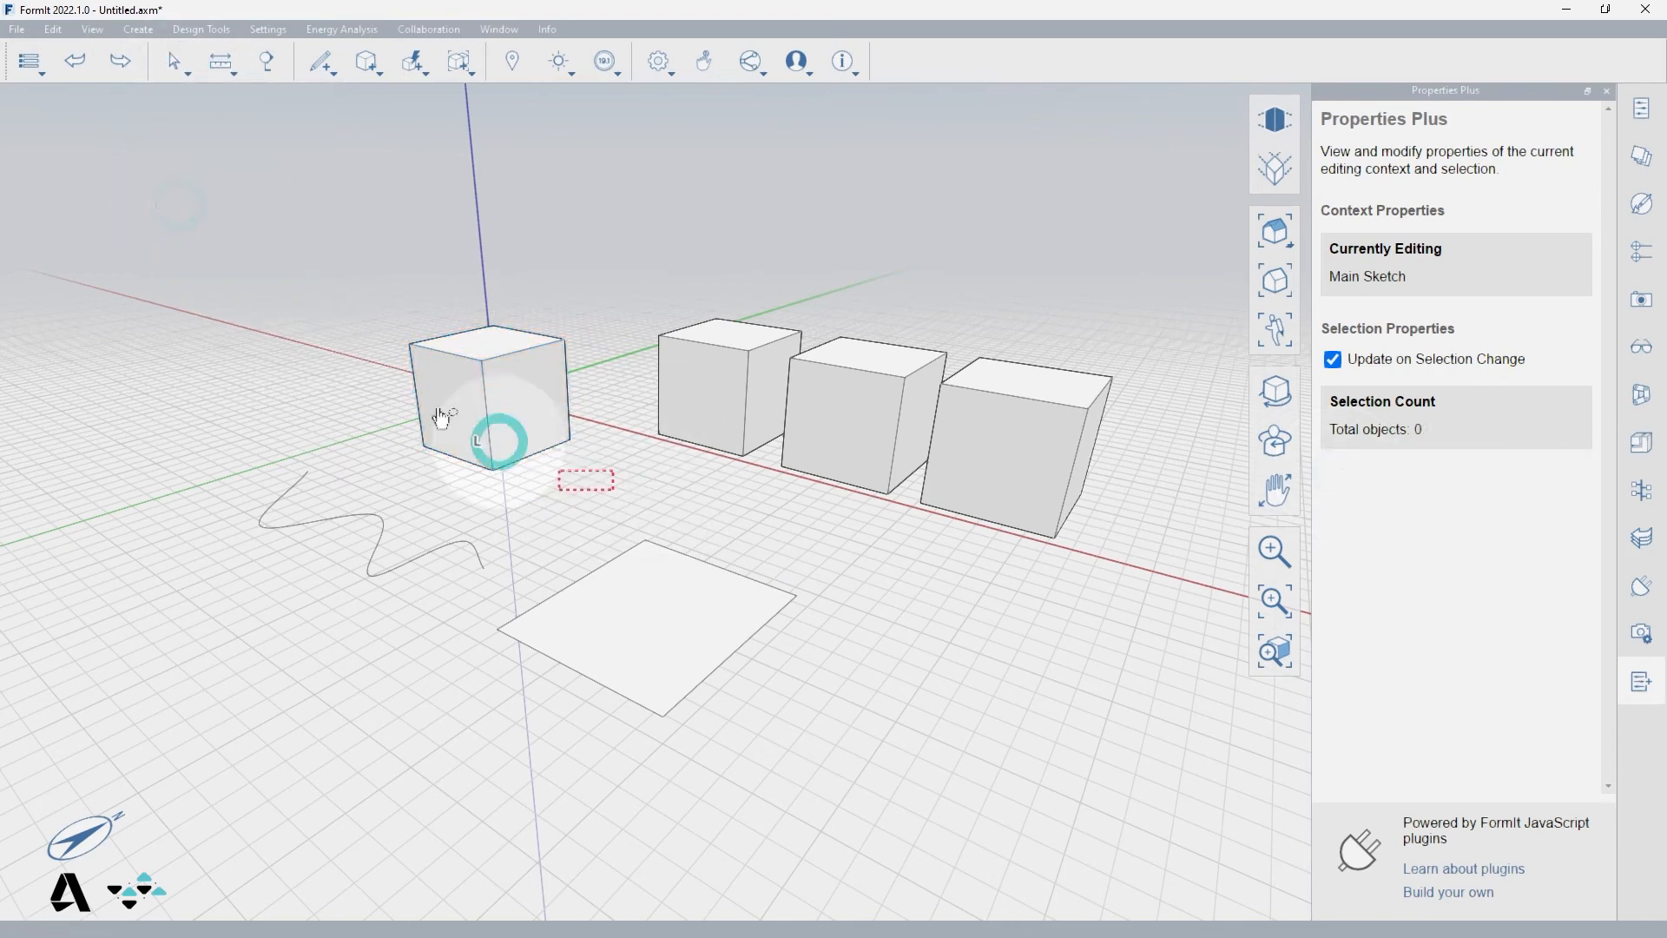
click(490, 400)
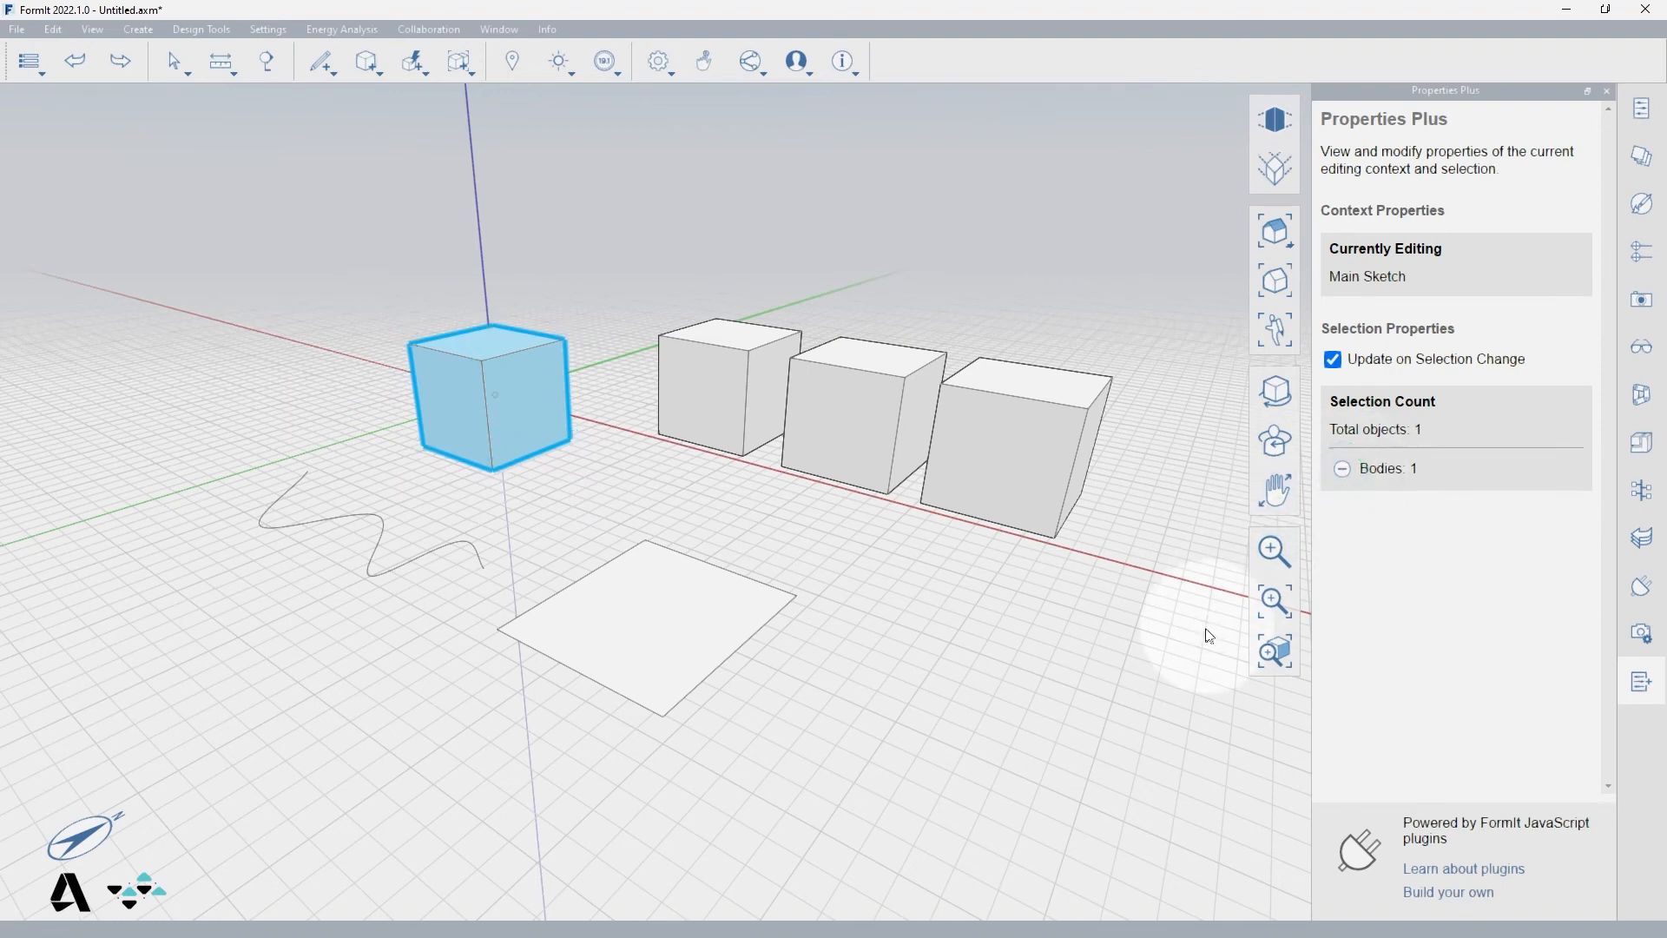
Select the flat plane's face and pull it upward into a box.
click(947, 676)
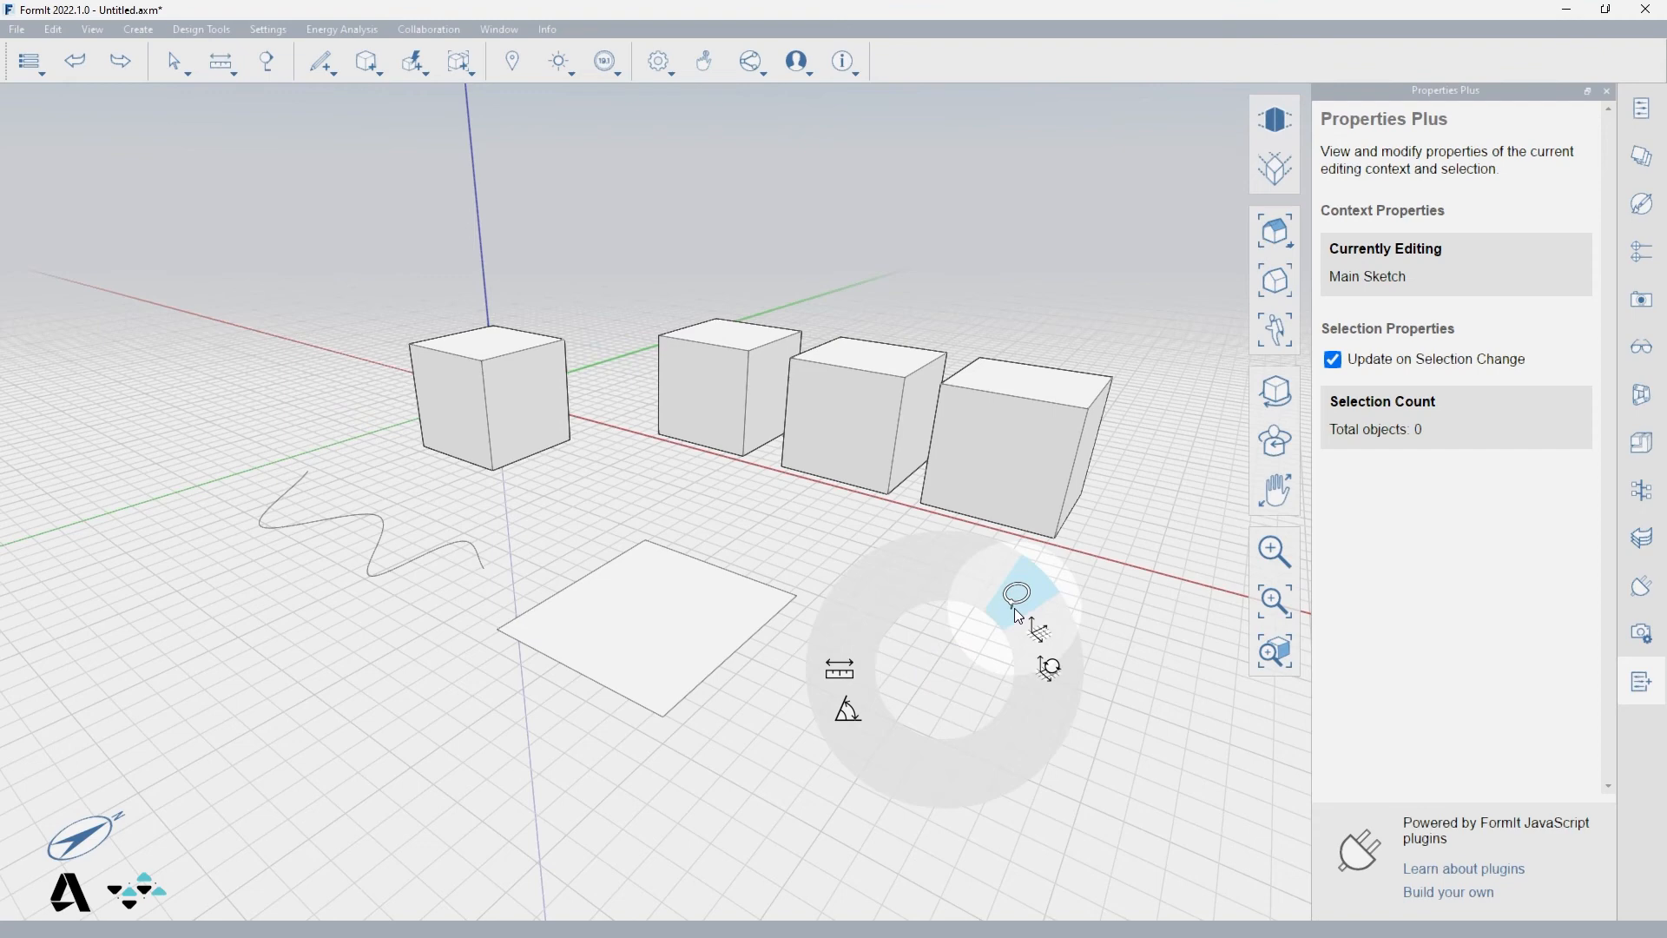
mouse_move(1020, 594)
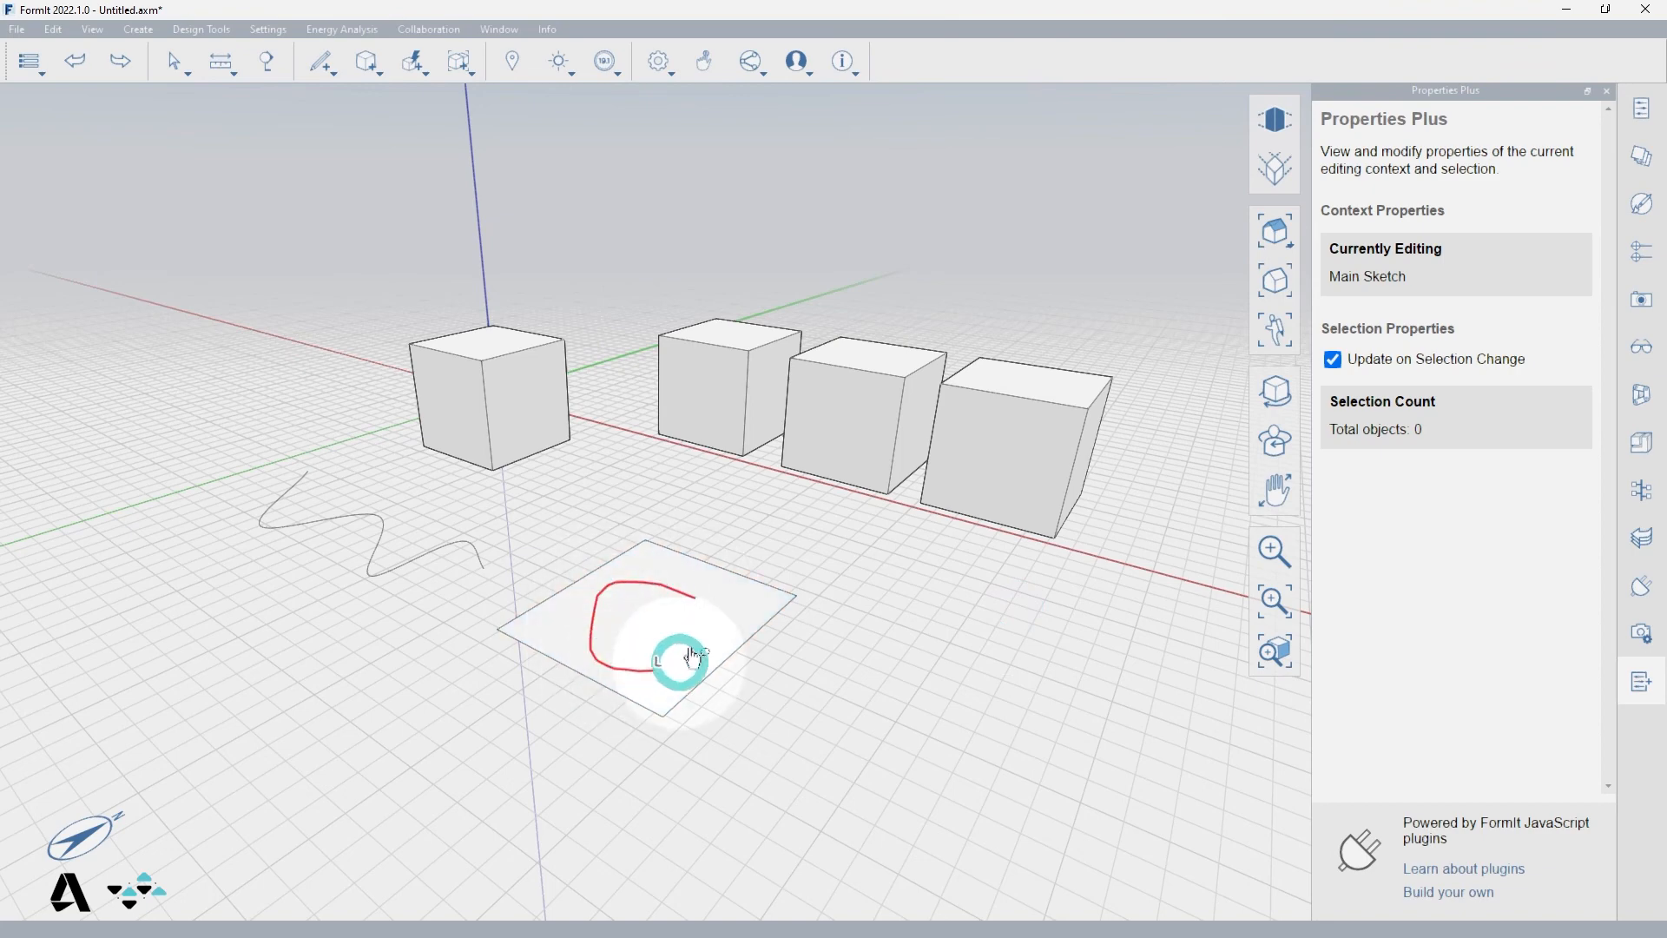
click(651, 611)
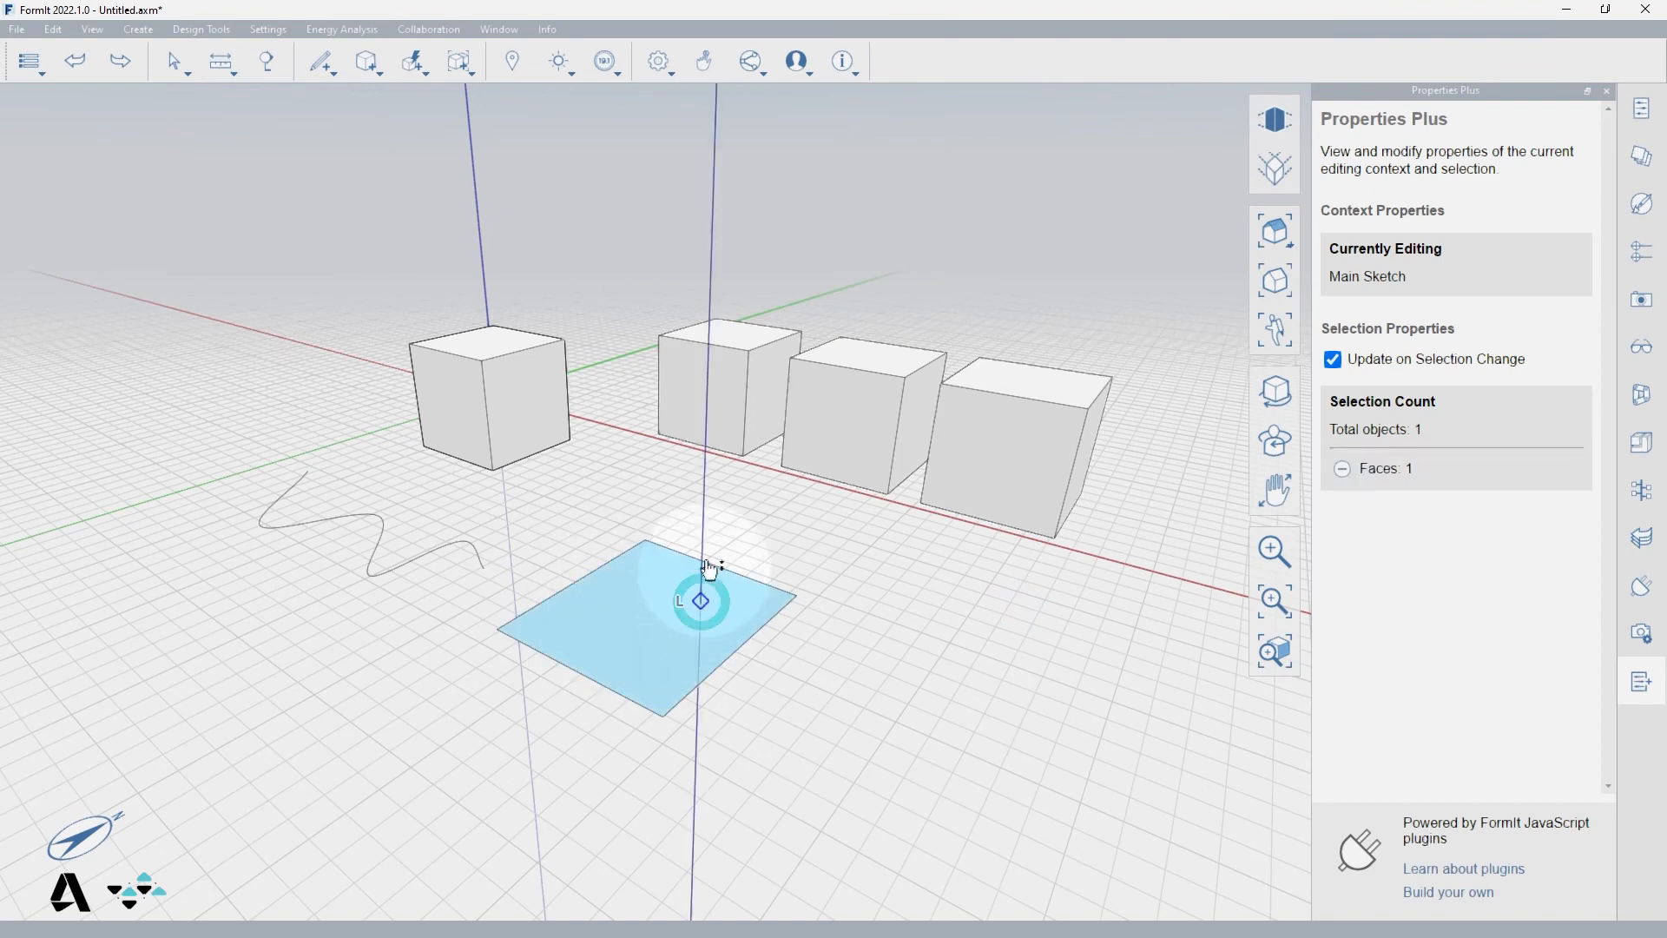
drag(700, 600, 705, 495)
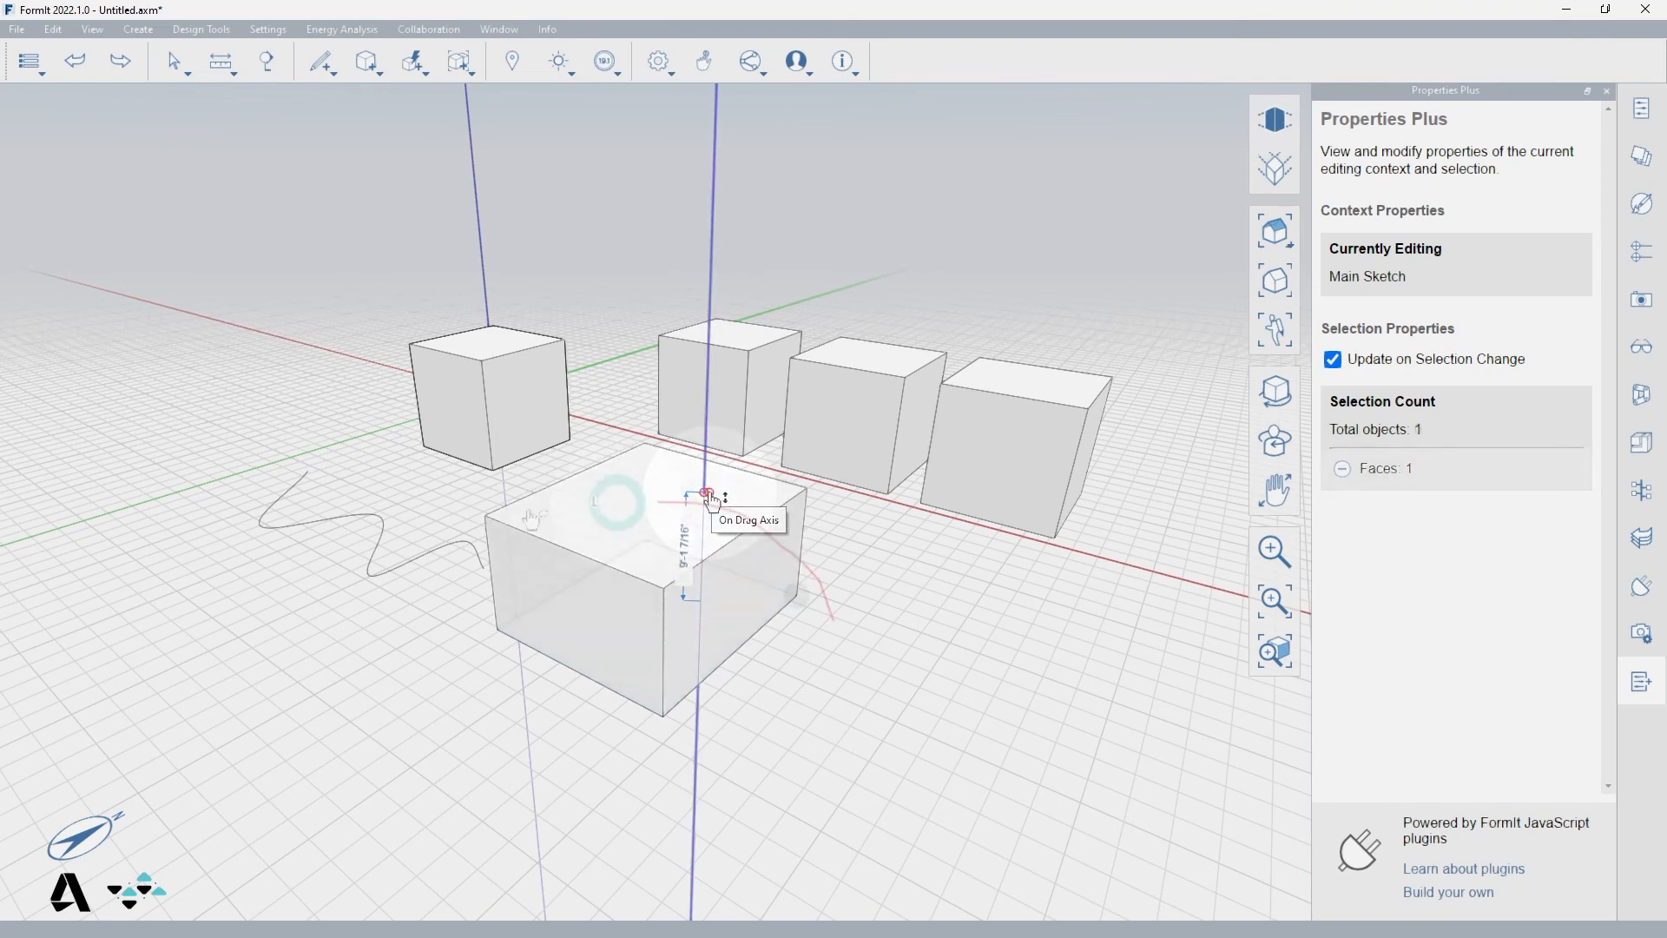